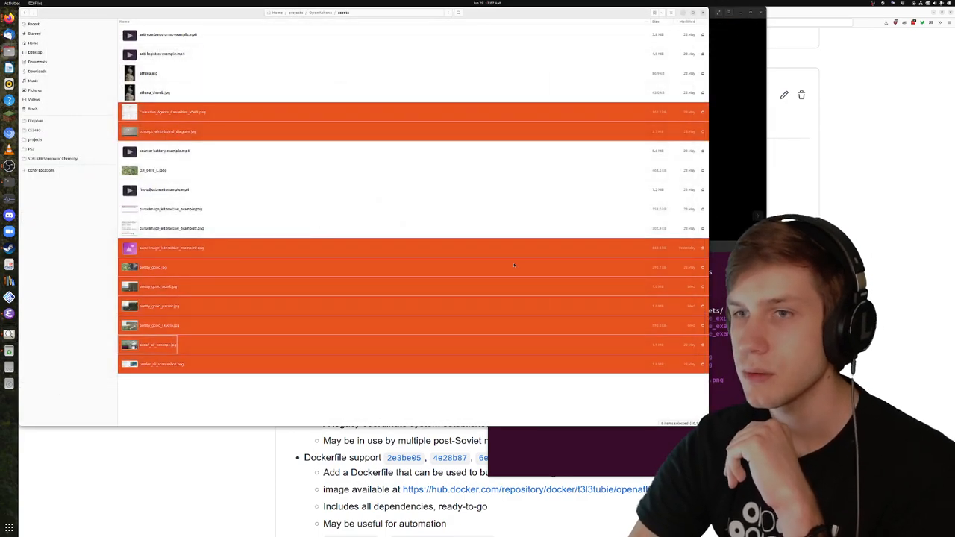
pyautogui.moveTo(828, 133)
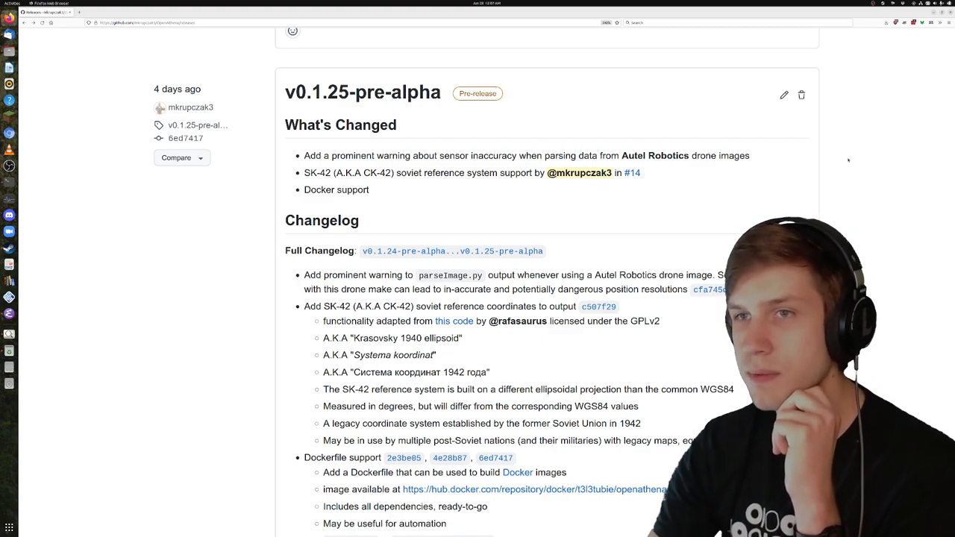
# - Scroll through the v0.1.26 and v0.1.25 release notes on GitHub's Releases page
pyautogui.scroll(3)
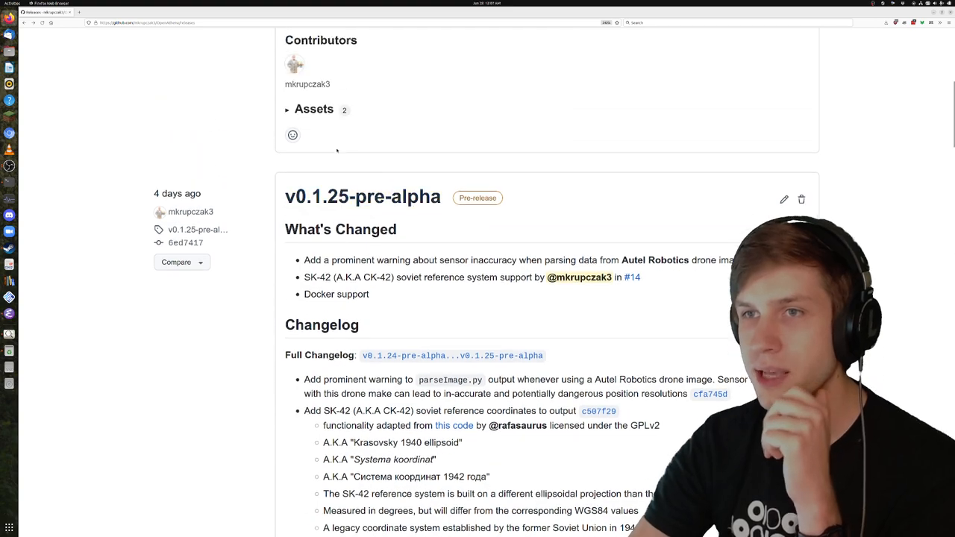
pyautogui.scroll(3)
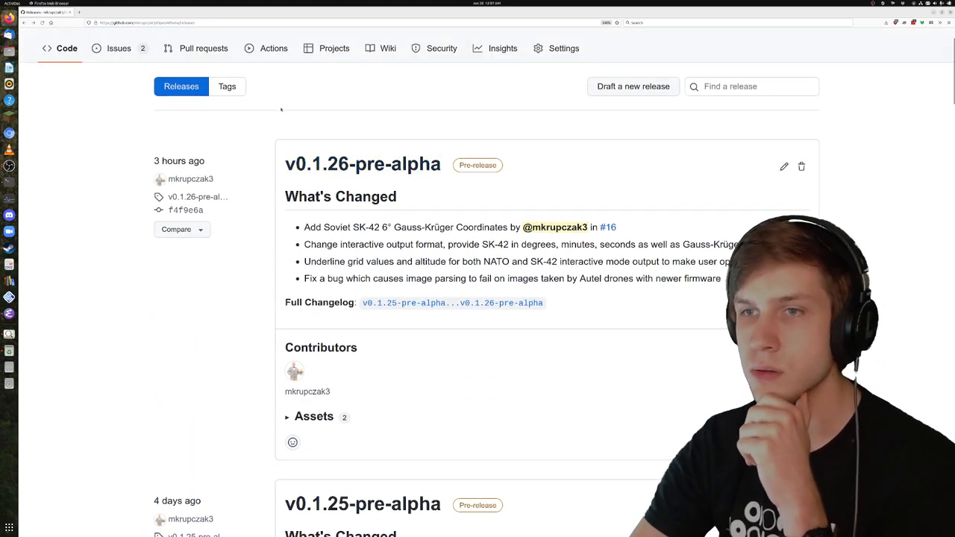
pyautogui.scroll(-3)
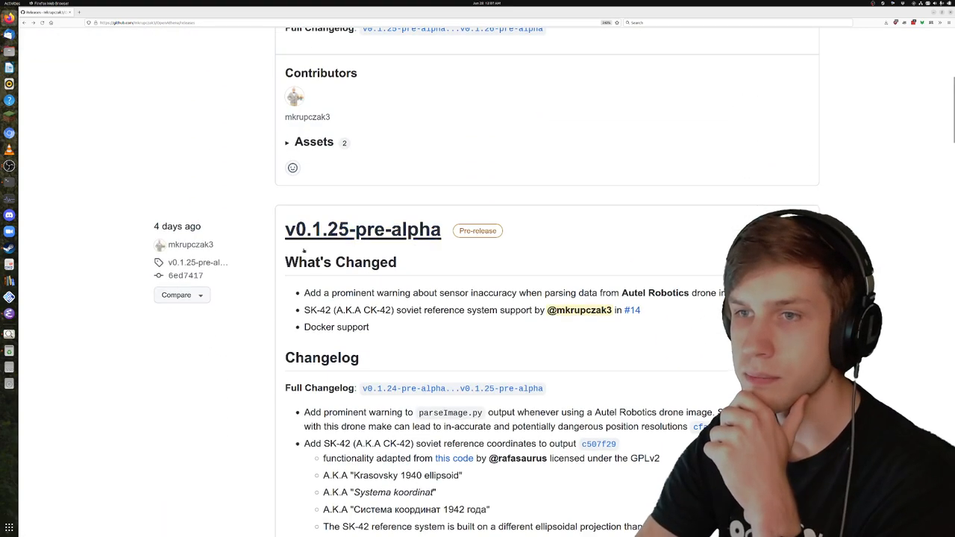
pyautogui.scroll(-3)
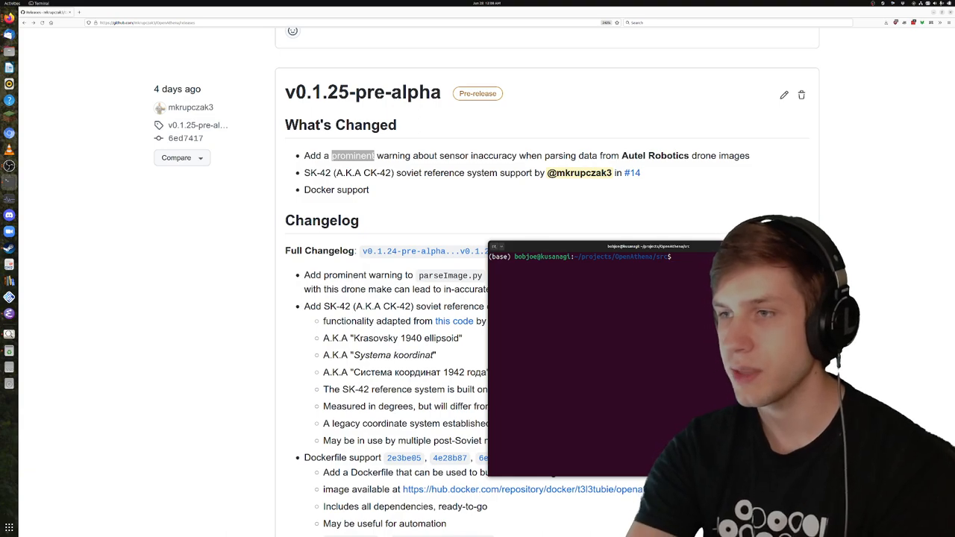
pyautogui.press('ctrl+r')
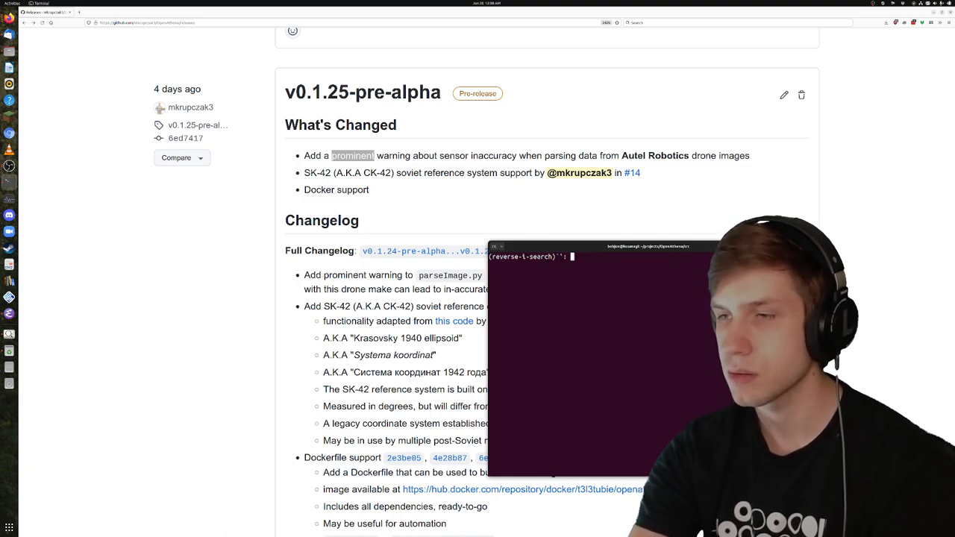
pyautogui.write('hun')
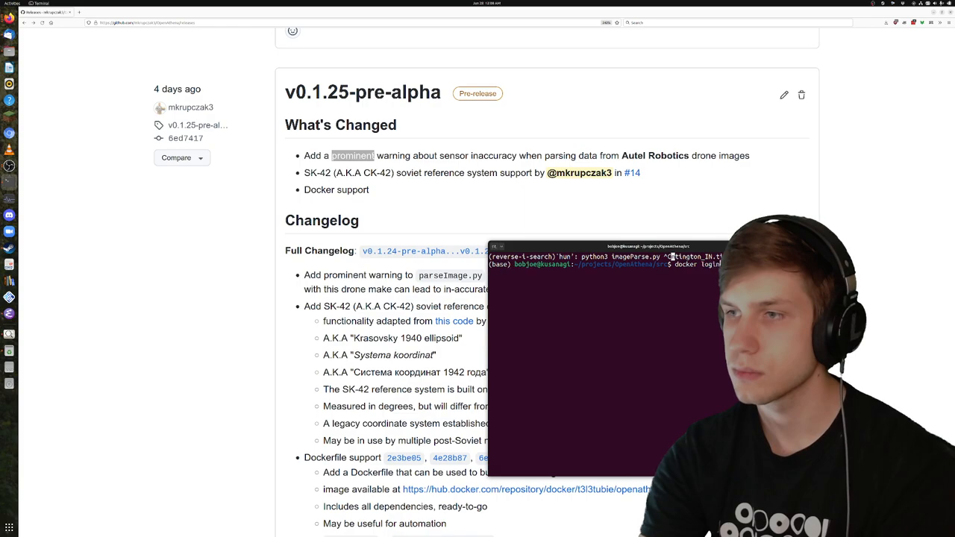
pyautogui.write('test')
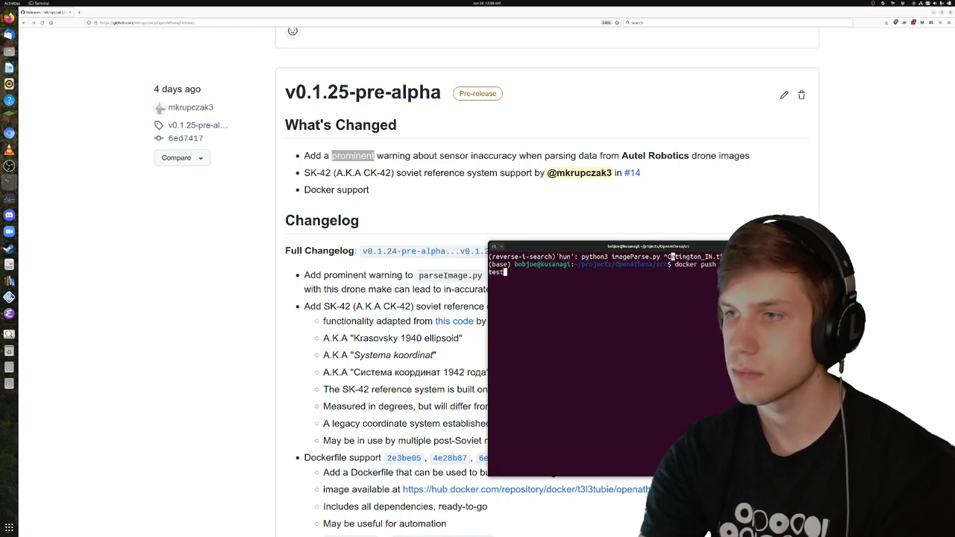
pyautogui.write('git pull')
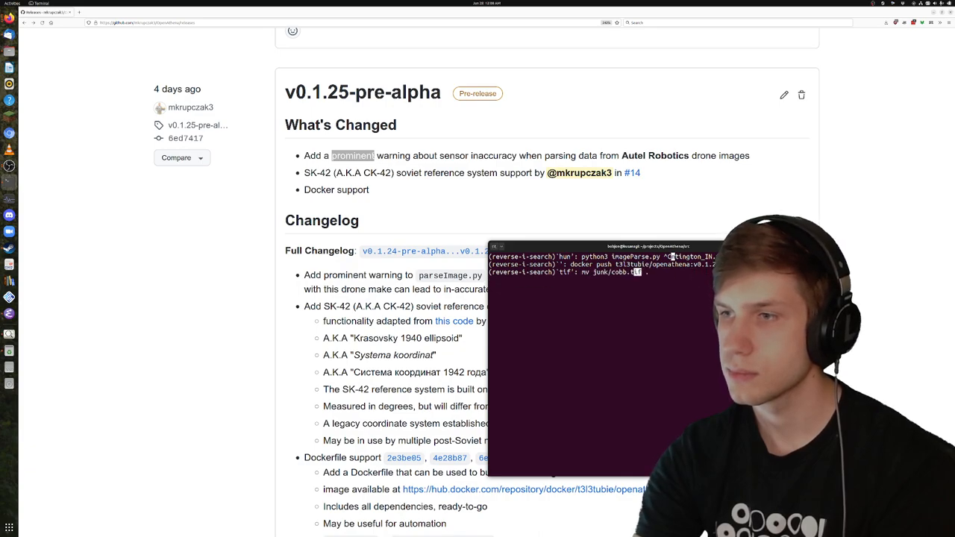
pyautogui.write('python3 parseImage.py ./junk/cobb.t')
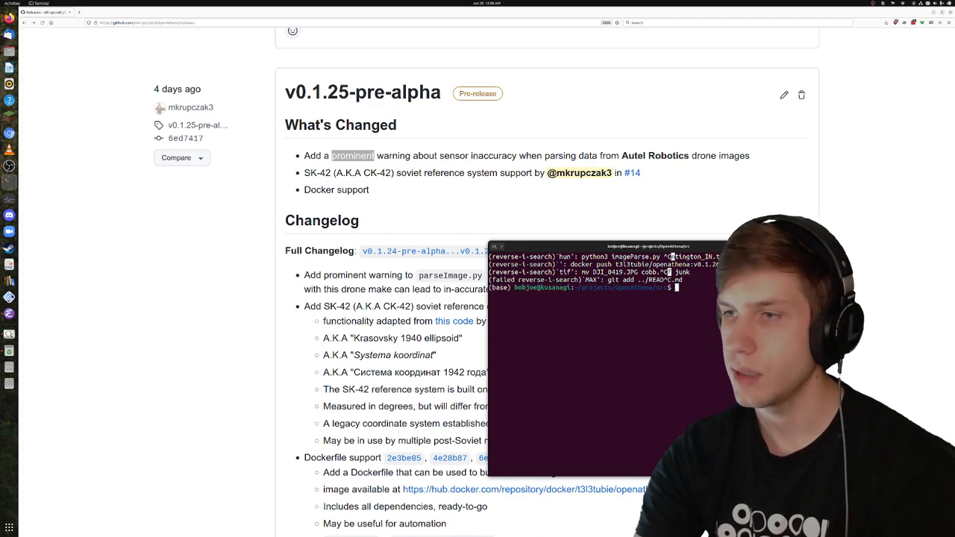
pyautogui.press('Return')
pyautogui.write('~/unduck_webca')
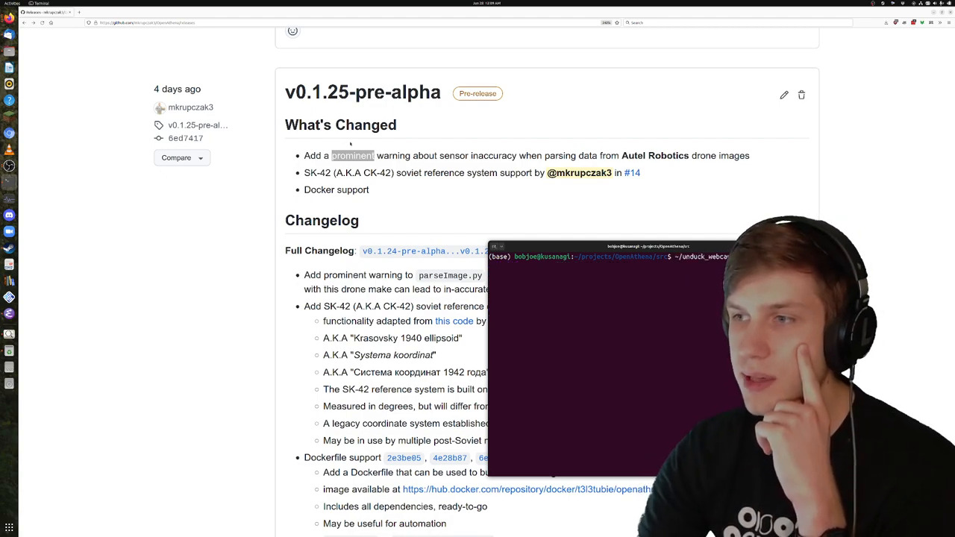
# - Pull the latest code and rerun the recalled parseImage.py command on DJI_0419.JPG
pyautogui.press('ctrl+r')
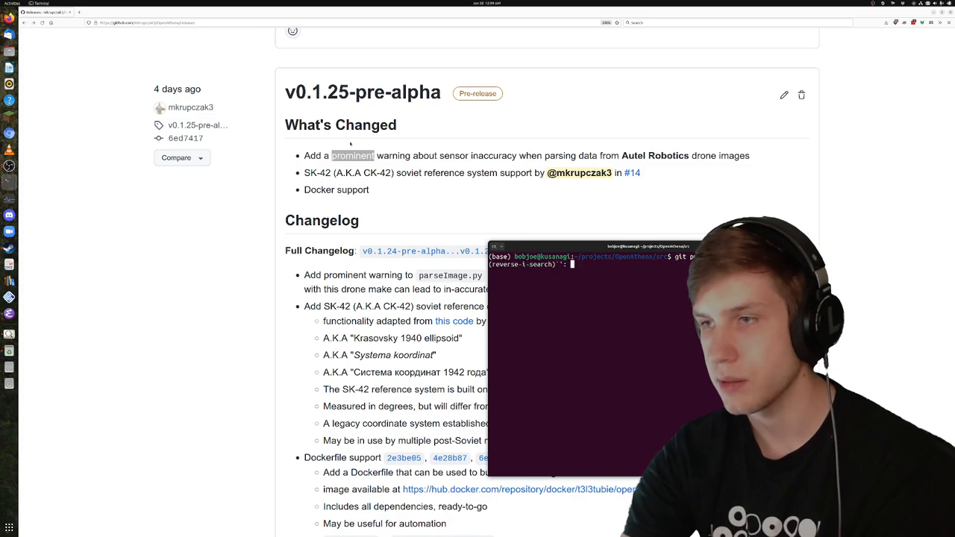
pyautogui.press('Return')
pyautogui.write('do')
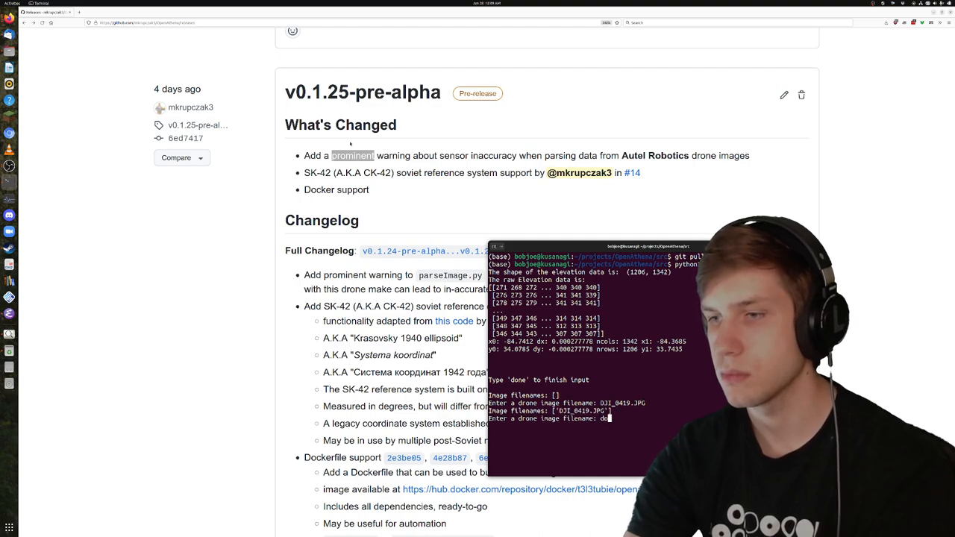
pyautogui.press('Return')
pyautogui.write('python3 pars')
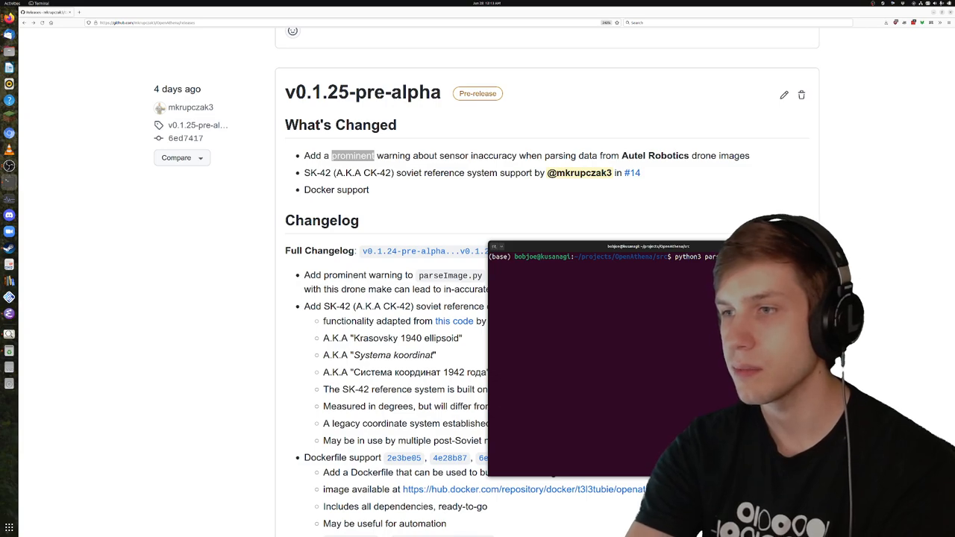
# - Hop up and back into the src folder, then start typing python3 parseImage.py
pyautogui.press('Return')
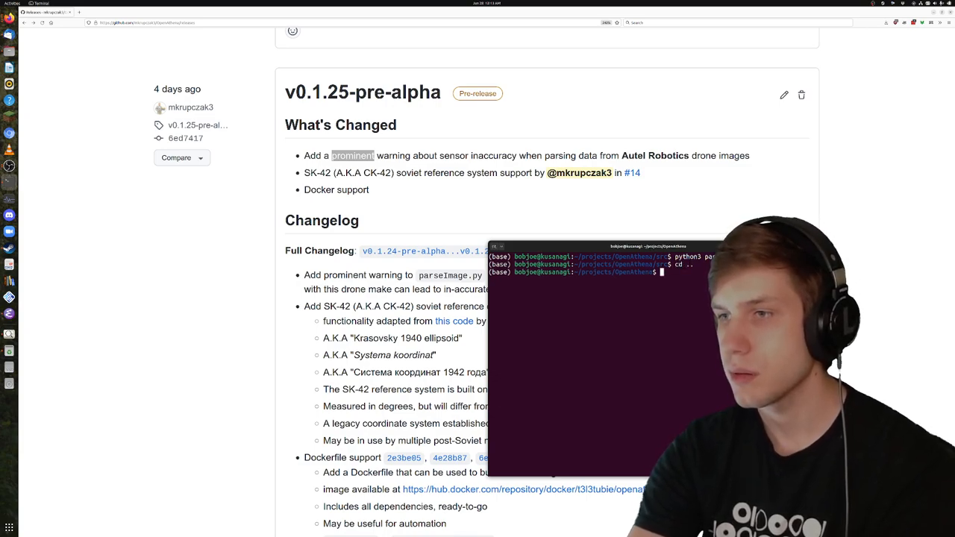
pyautogui.write('git clone')
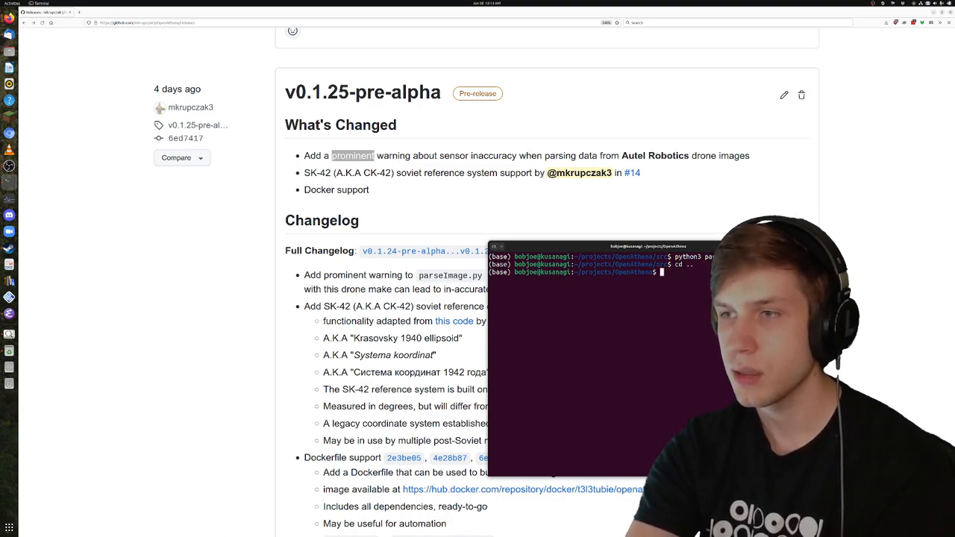
pyautogui.write('cd')
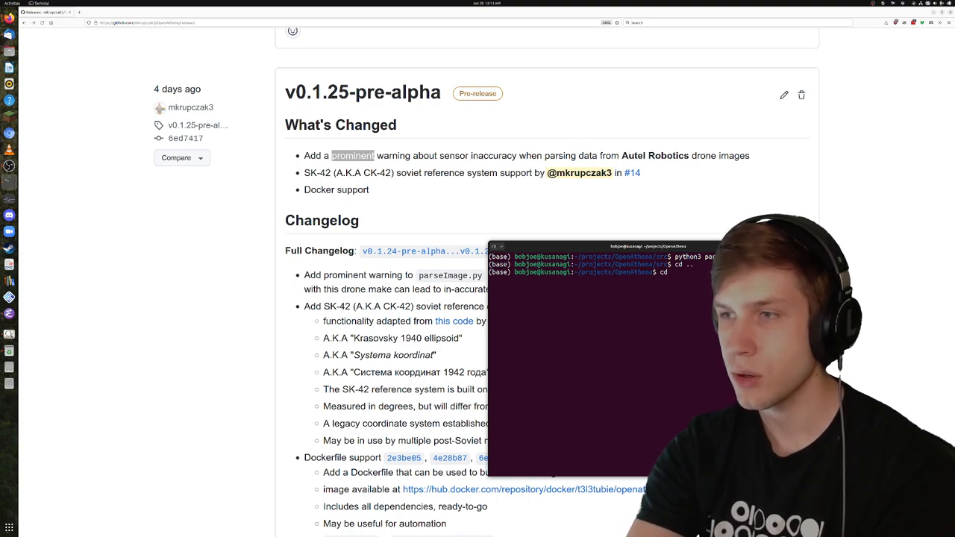
pyautogui.write('src')
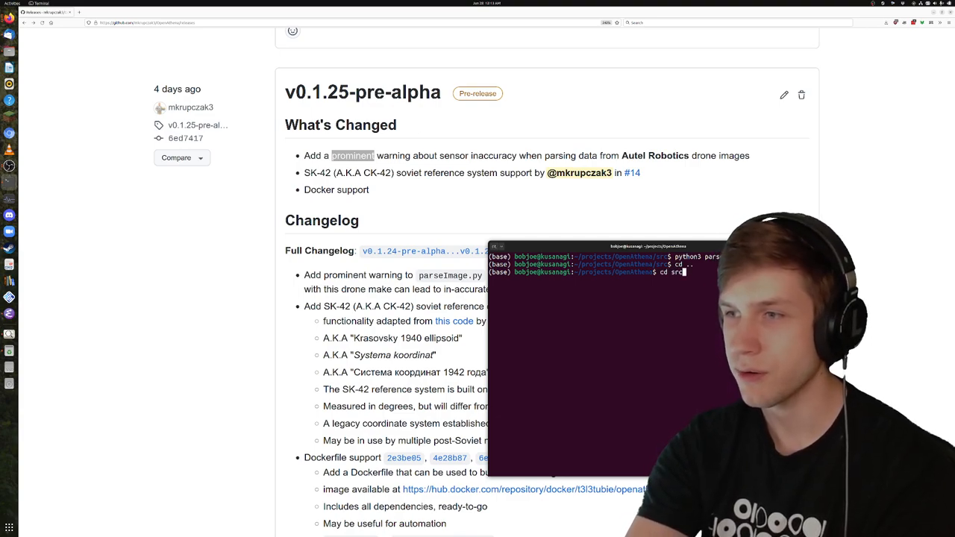
pyautogui.press('Return')
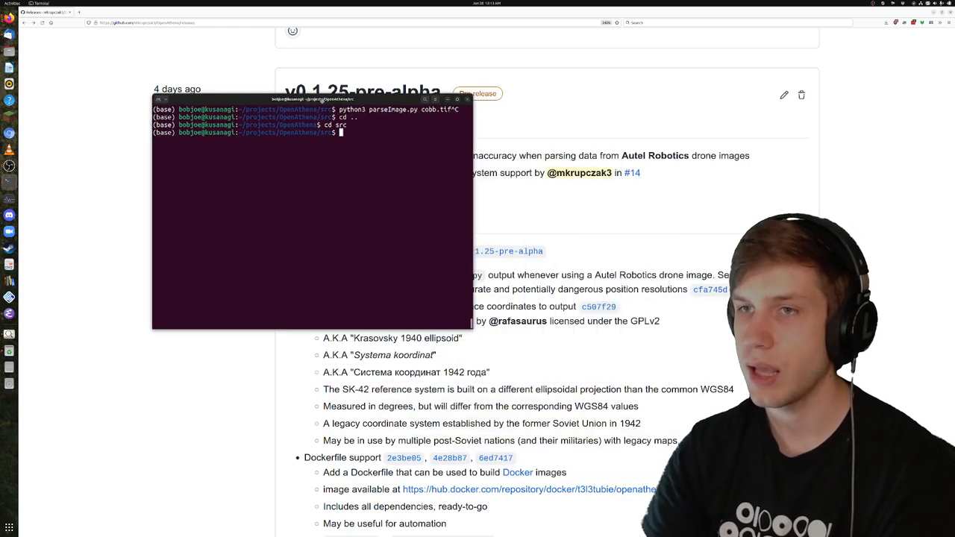
pyautogui.write('python3 parseImage.py')
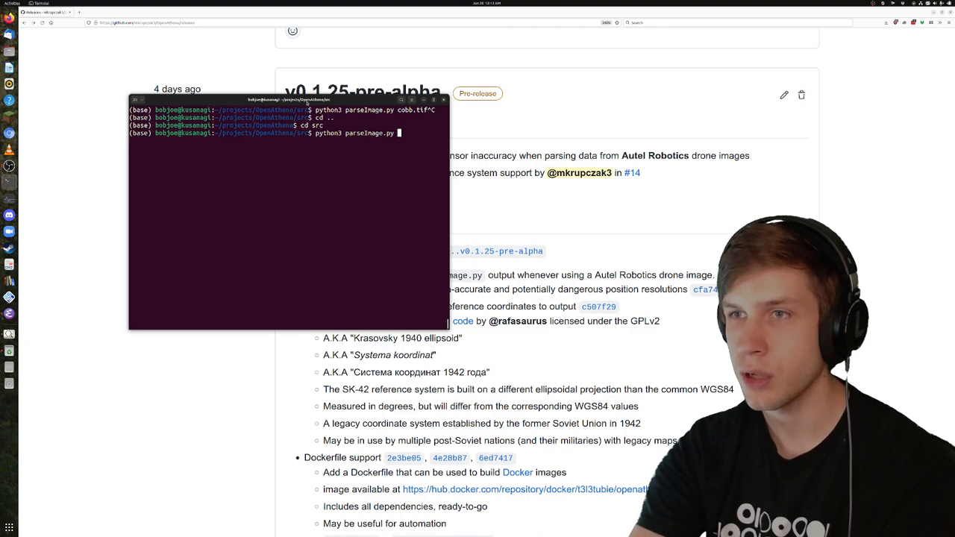
pyautogui.write('co')
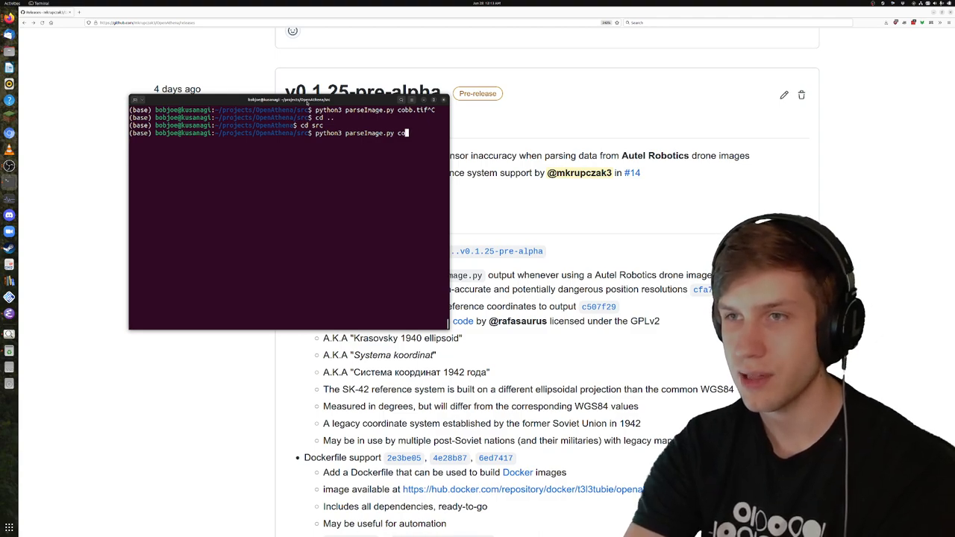
# - Drop the cobb.tif argument, clear the screen, and run parseImage.py without arguments
pyautogui.write('cobb.tif')
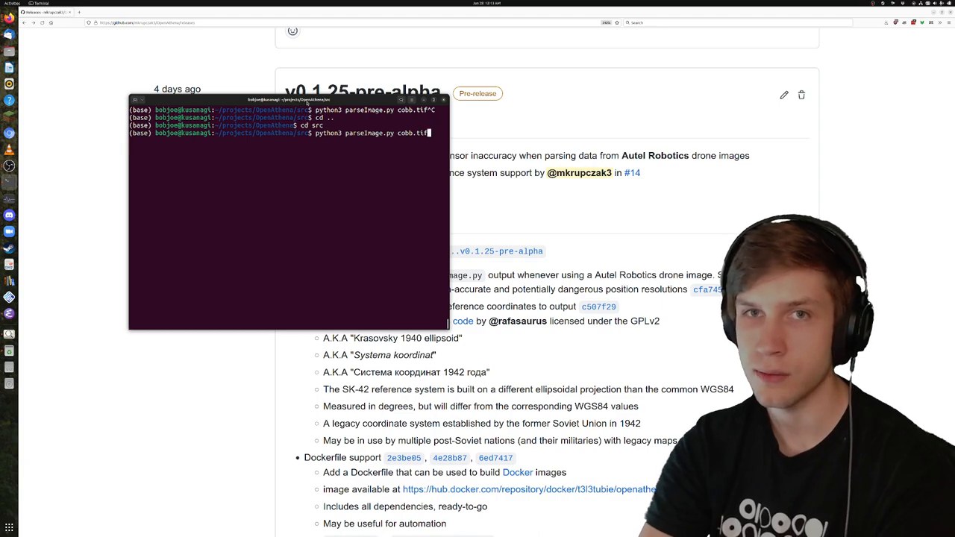
pyautogui.press('Return')
pyautogui.write('python3 parseImage.py')
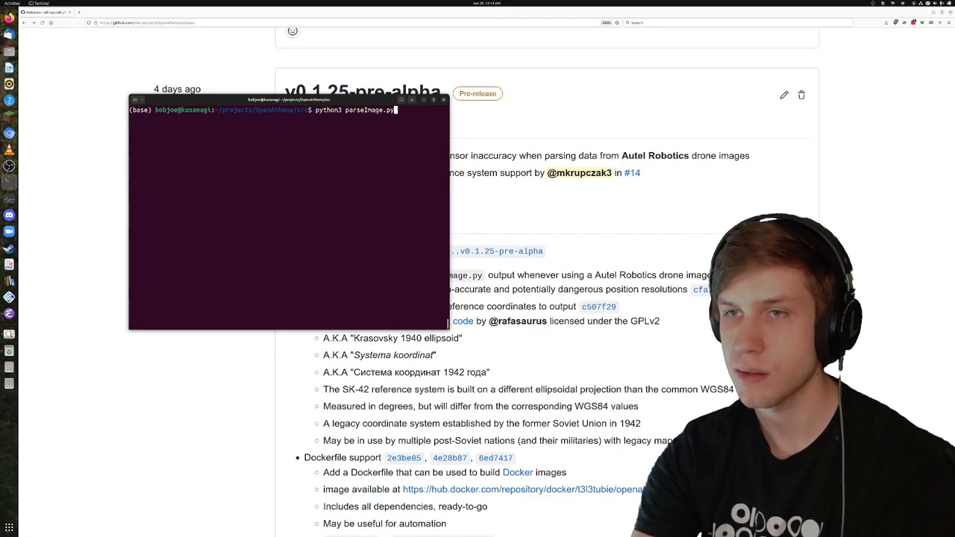
pyautogui.press('Return')
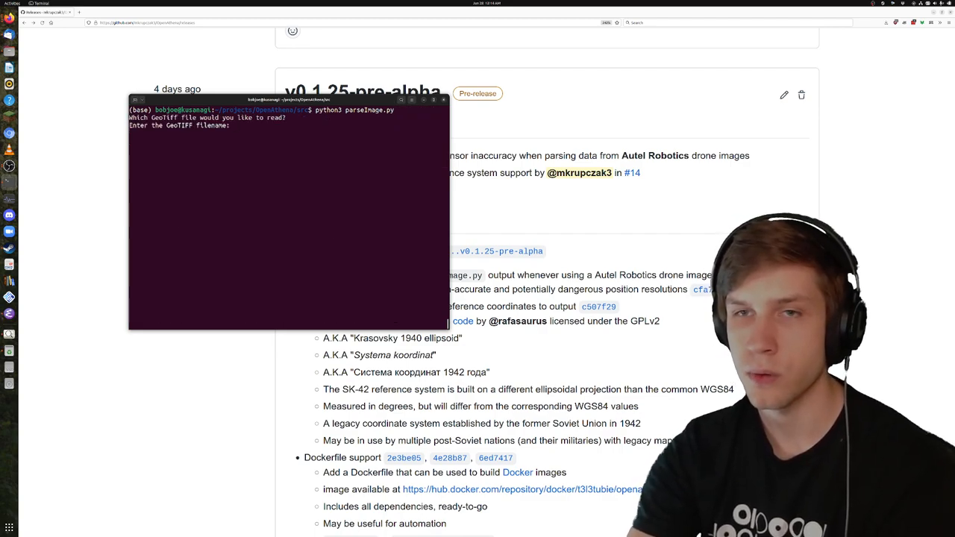
# - Load cobb.tif as the GeoTIFF elevation file and begin entering the DJI image name
pyautogui.write('cobb')
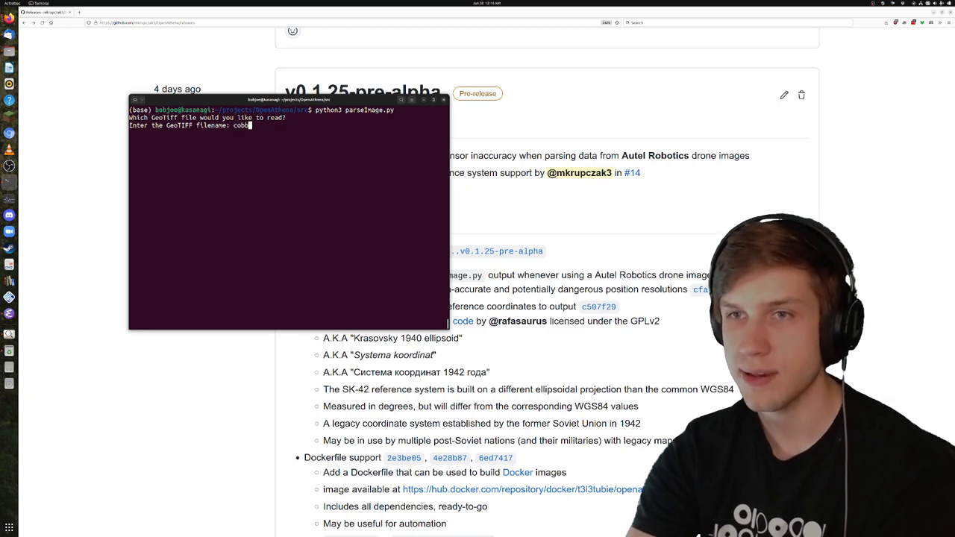
pyautogui.press('Return')
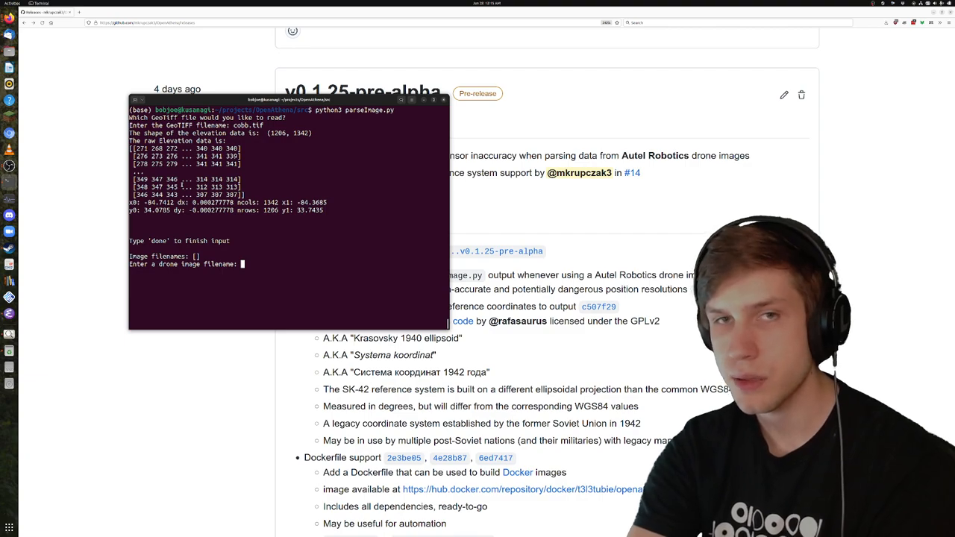
pyautogui.write('DJI')
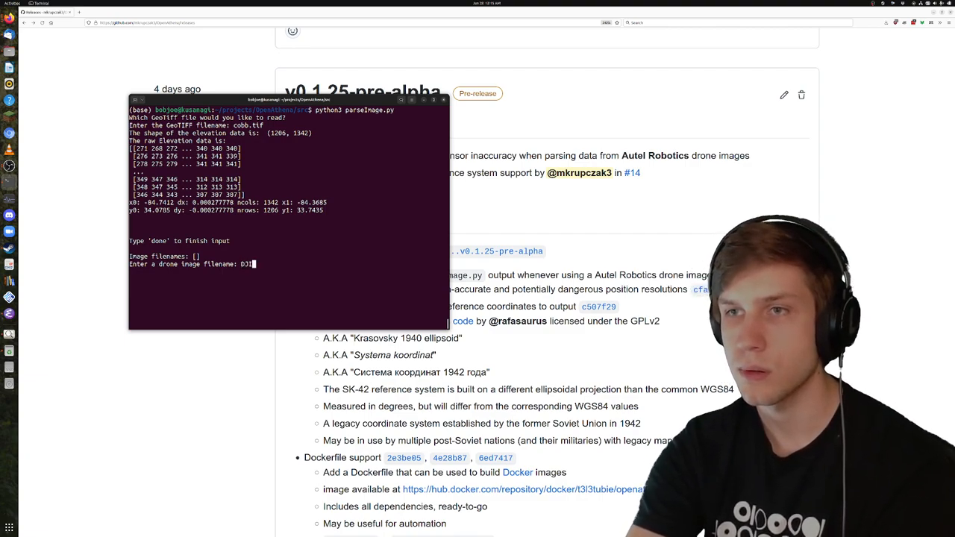
# - Add DJI_0419.JPG to the image list and finish input with 'done'
pyautogui.write('-')
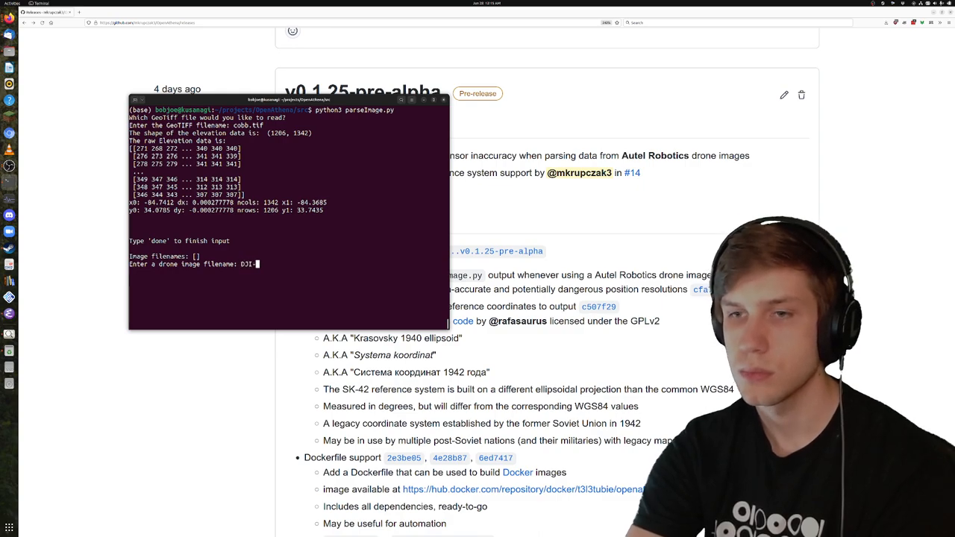
pyautogui.write('0419.JP')
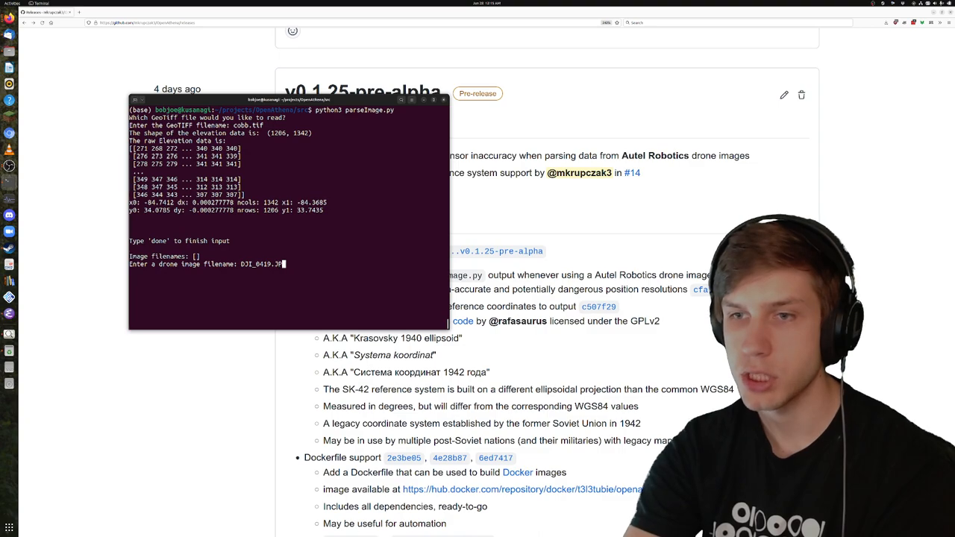
pyautogui.press('Return')
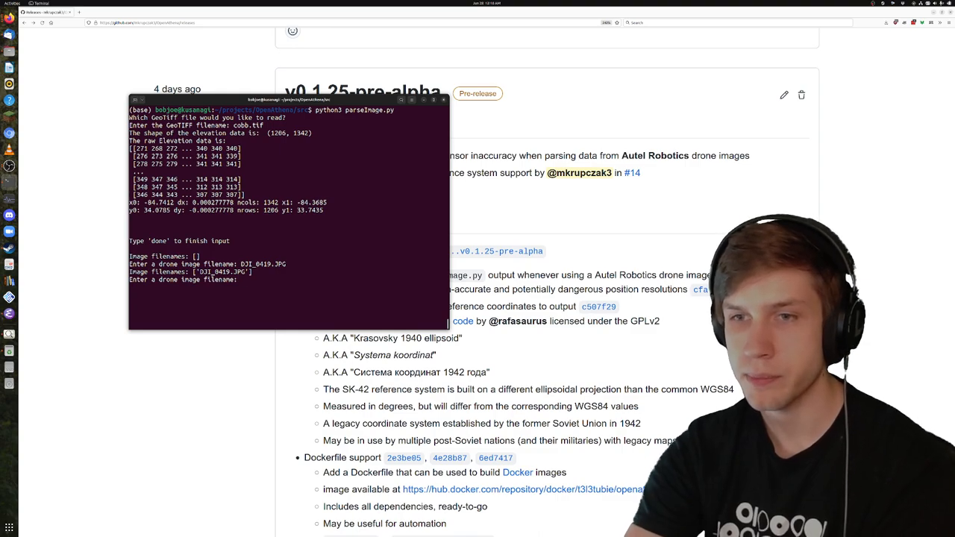
pyautogui.write('d')
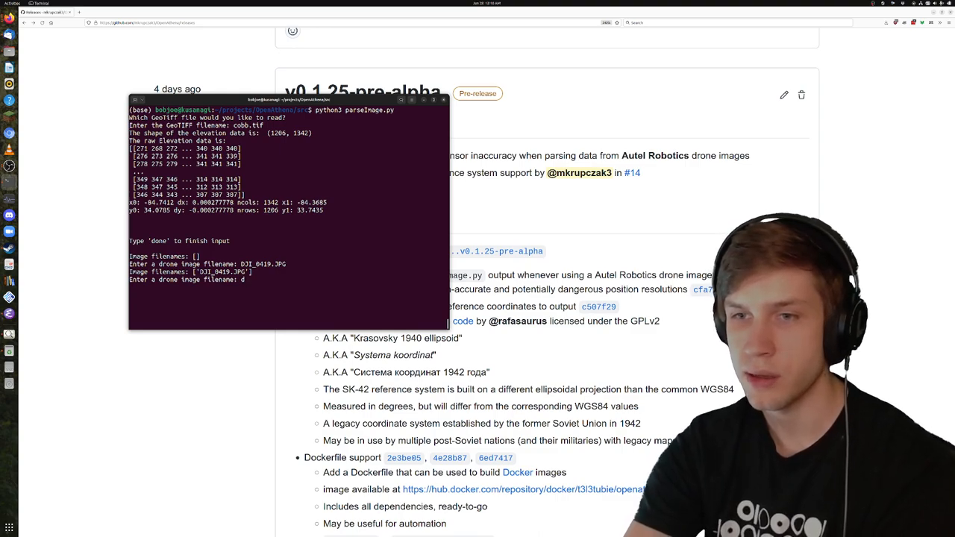
pyautogui.write('done')
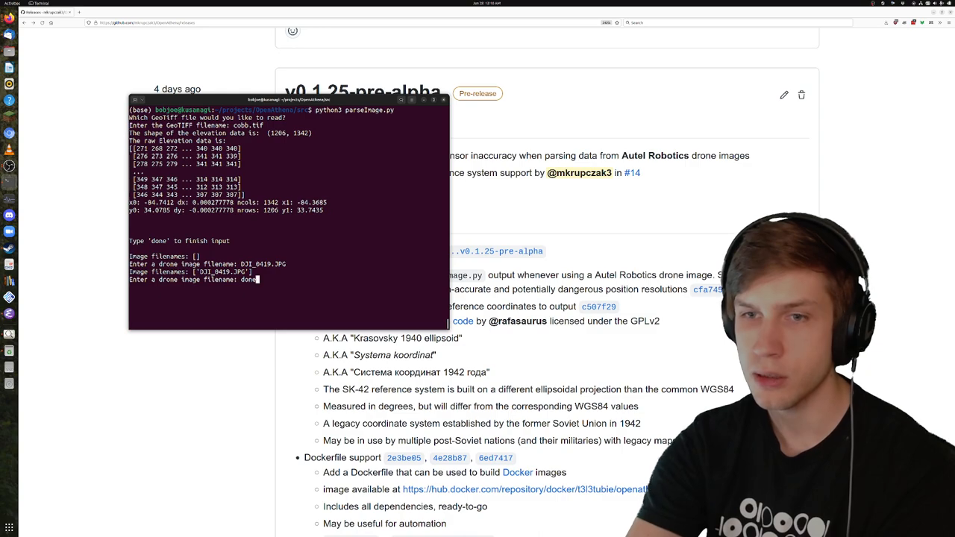
pyautogui.press('Return')
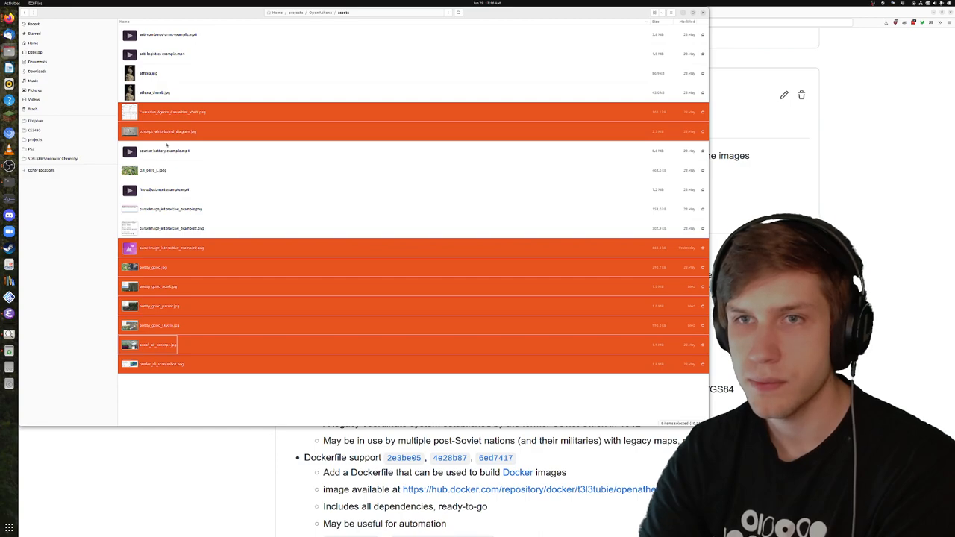
# - Go into the src folder in Files and open DJI_0419.JPG
pyautogui.doubleClick(151, 171)
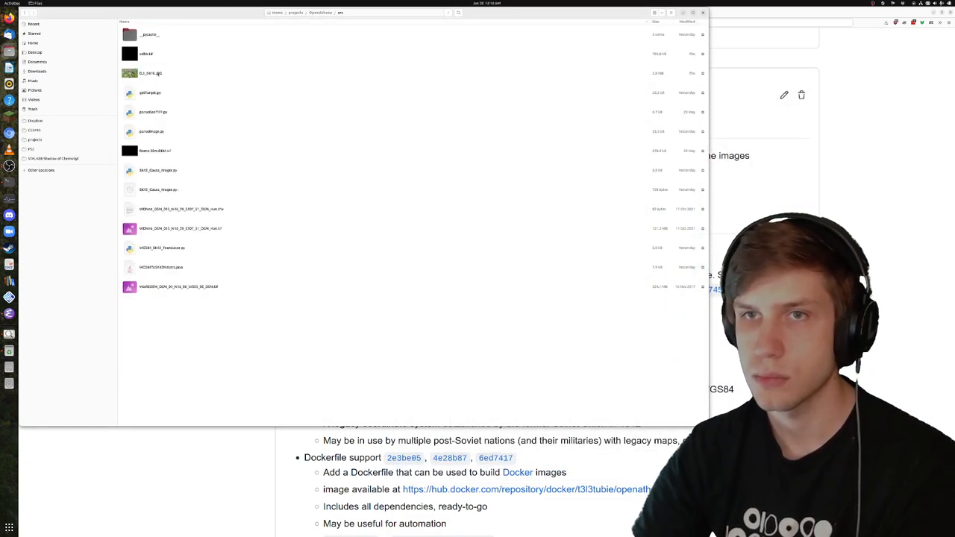
pyautogui.doubleClick(150, 73)
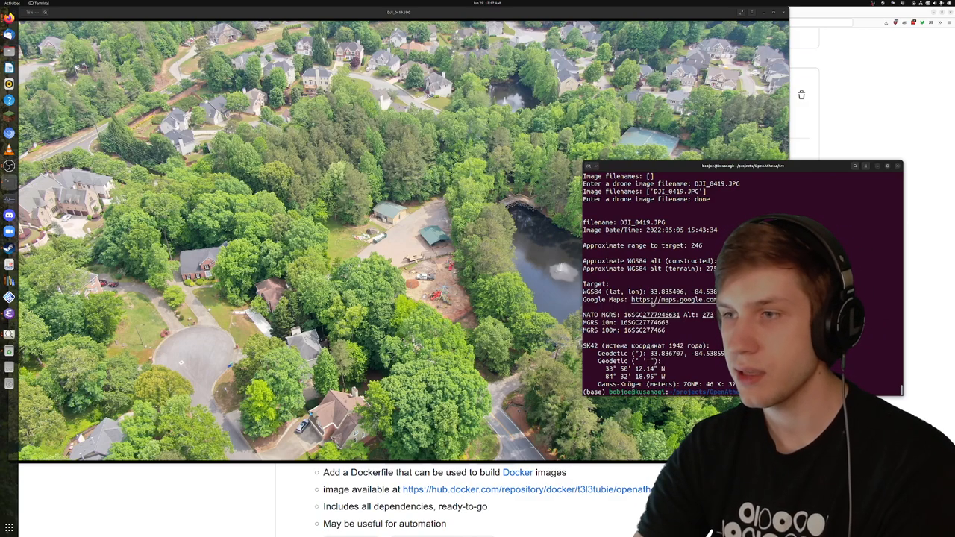
# - Open the computed target location link in Google Maps
pyautogui.click(671, 299)
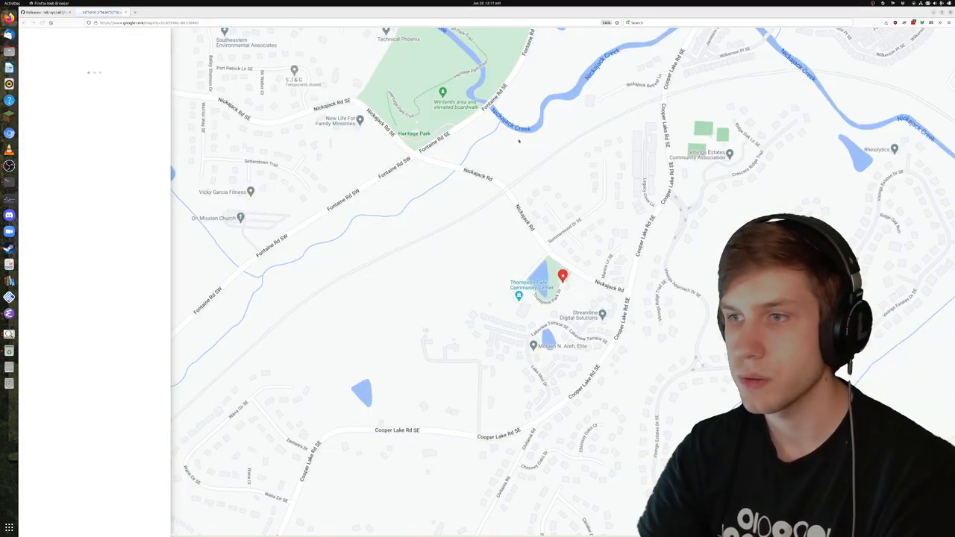
# - Switch the map near Thompson Park to Satellite and select the terminal's MGRS coordinate
pyautogui.click(562, 276)
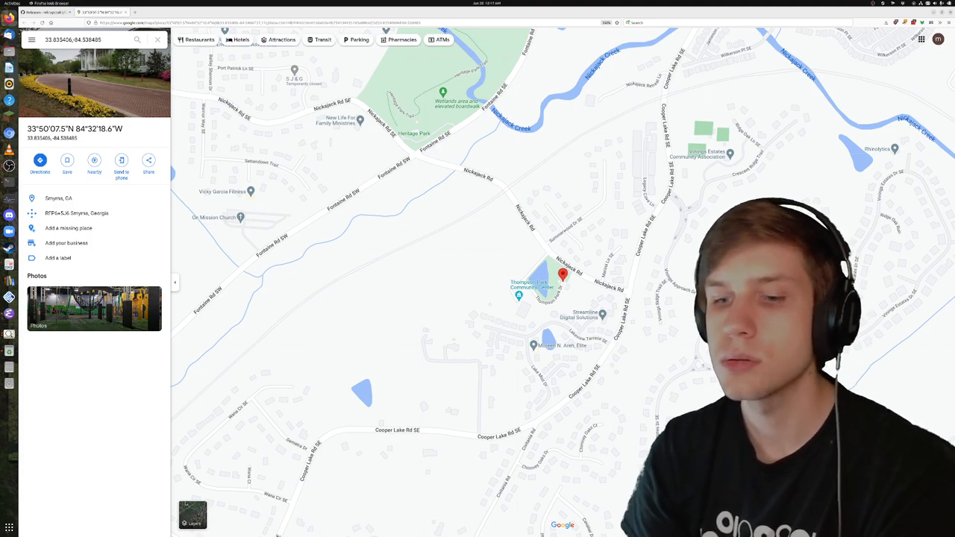
pyautogui.click(192, 515)
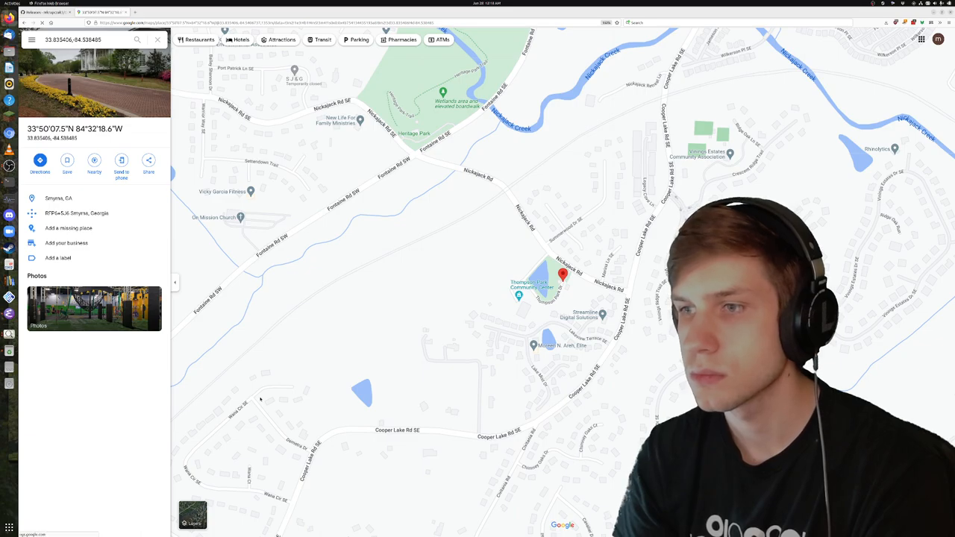
pyautogui.click(192, 516)
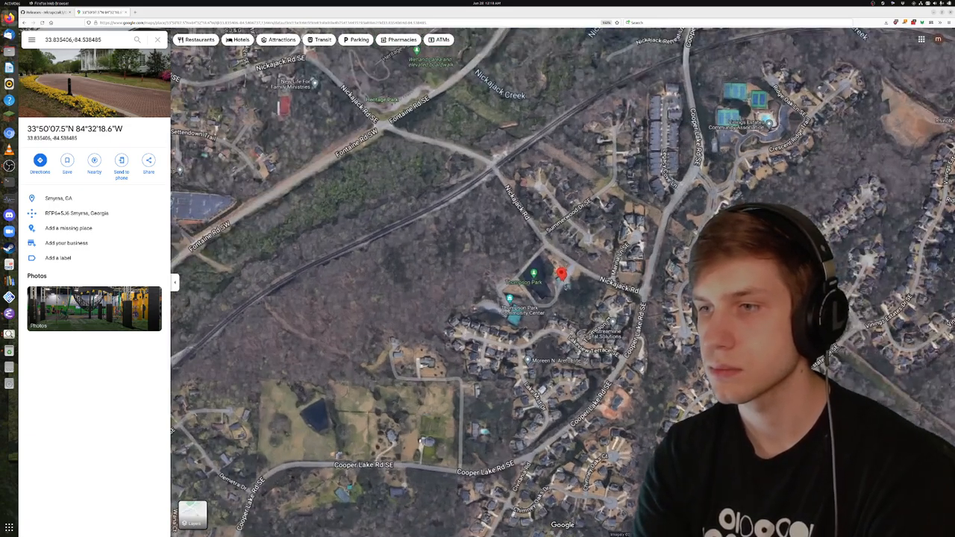
pyautogui.scroll(3)
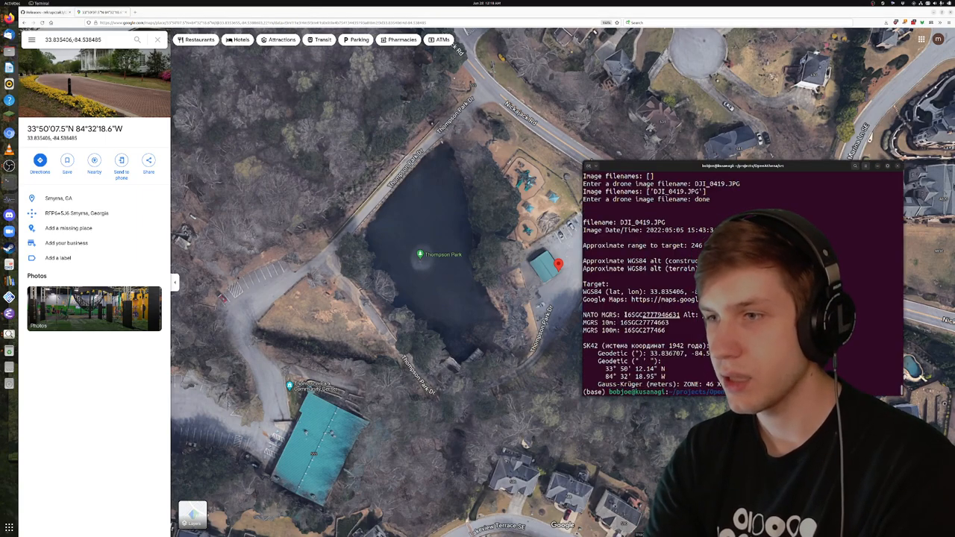
pyautogui.doubleClick(652, 314)
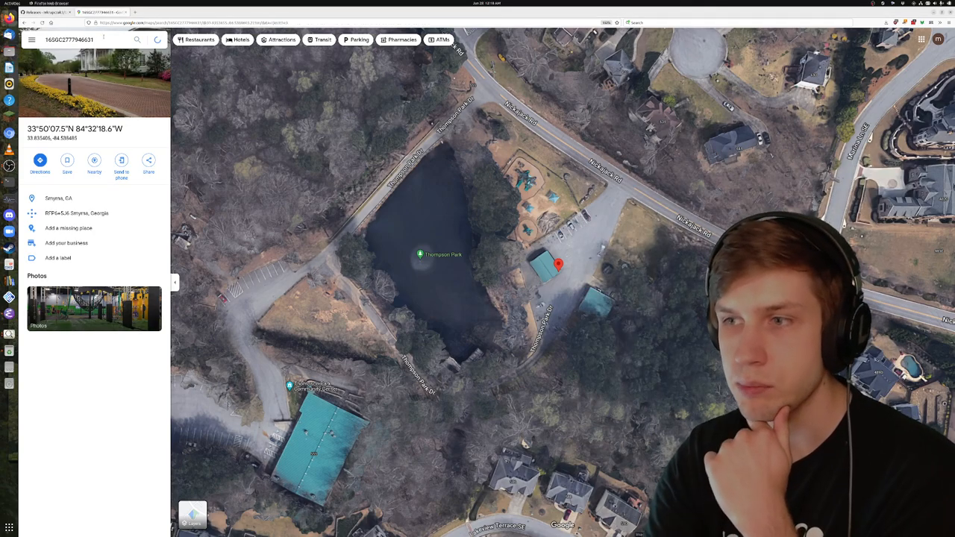
pyautogui.scroll(-3)
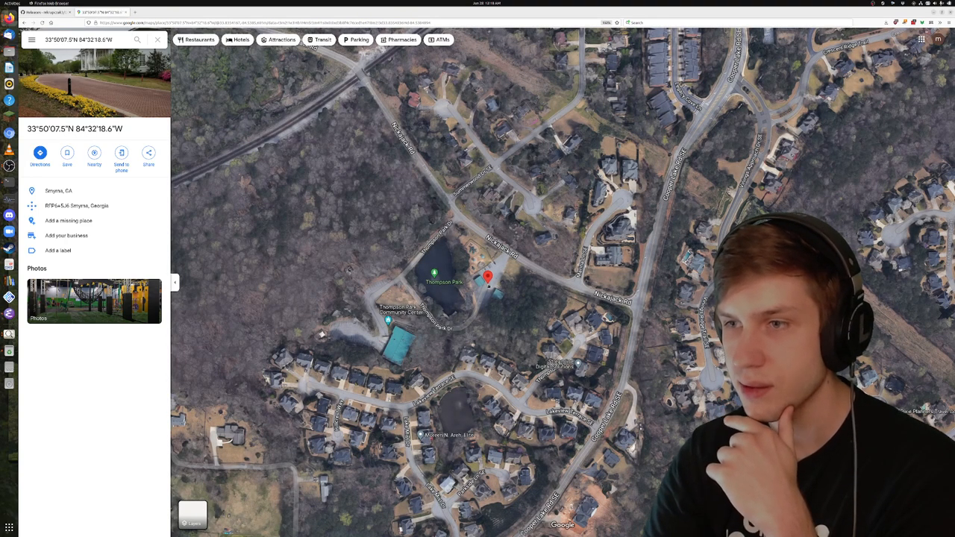
pyautogui.scroll(3)
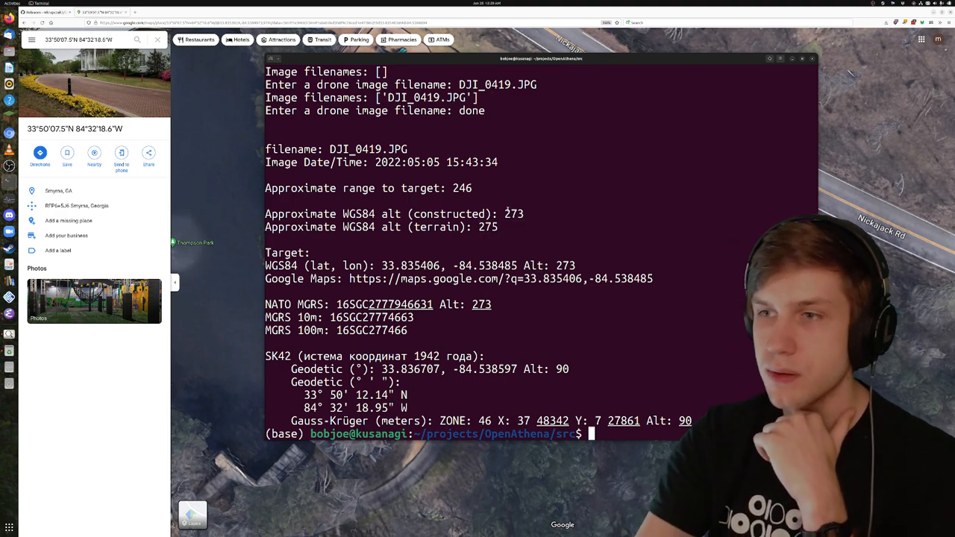
# - Select a value in the terminal's WGS84/MGRS/SK42 target readout for DJI_0419.JPG
pyautogui.doubleClick(514, 213)
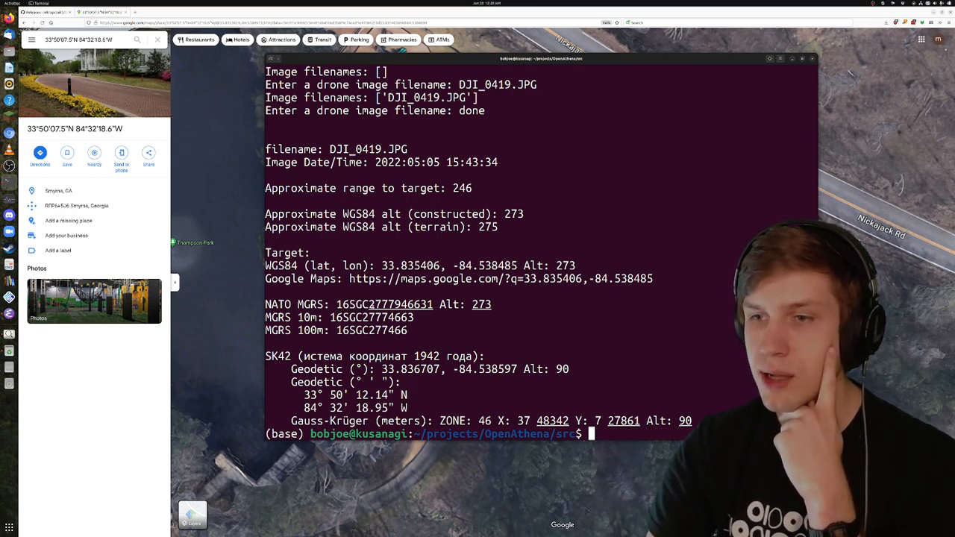
pyautogui.doubleClick(400, 303)
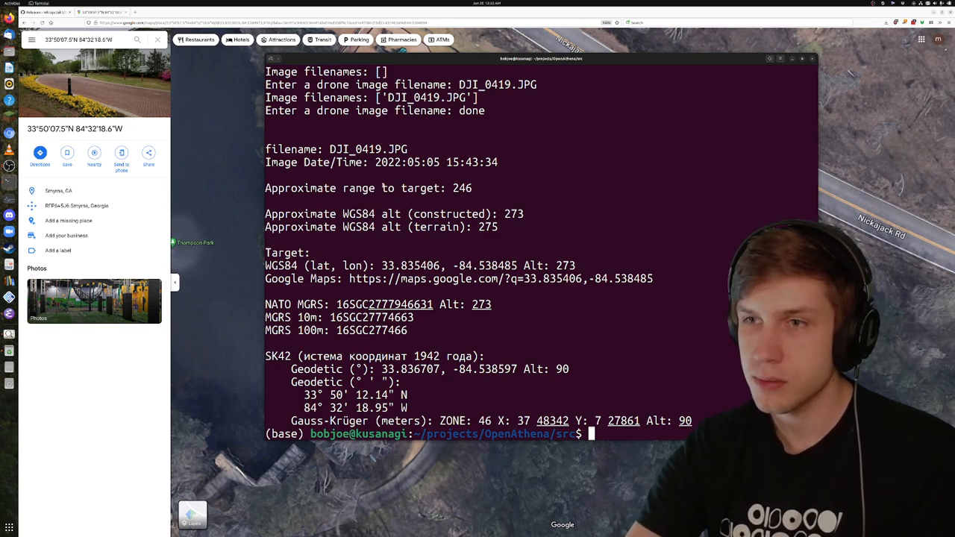
# - Close the terminal and Firefox windows, leaving only the empty GNOME desktop
pyautogui.doubleClick(314, 368)
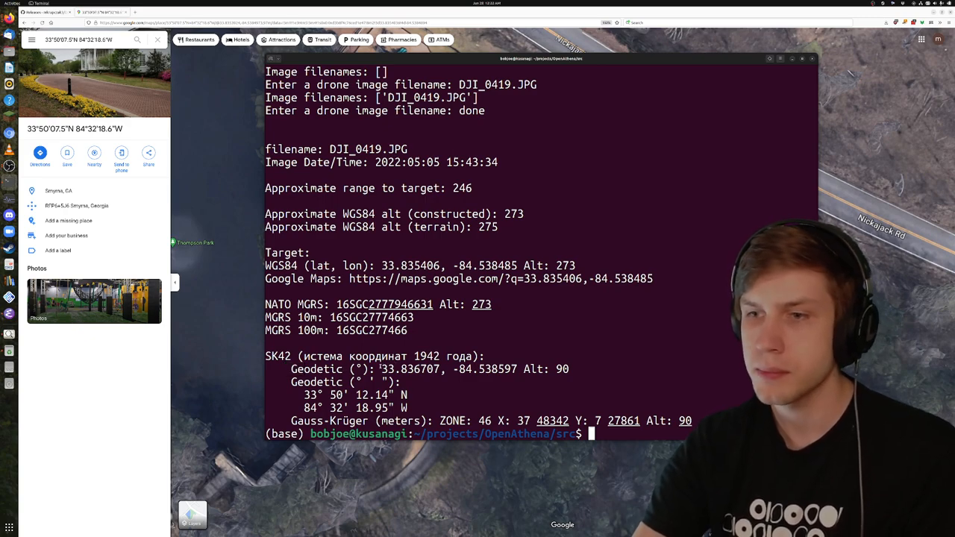
pyautogui.doubleClick(411, 369)
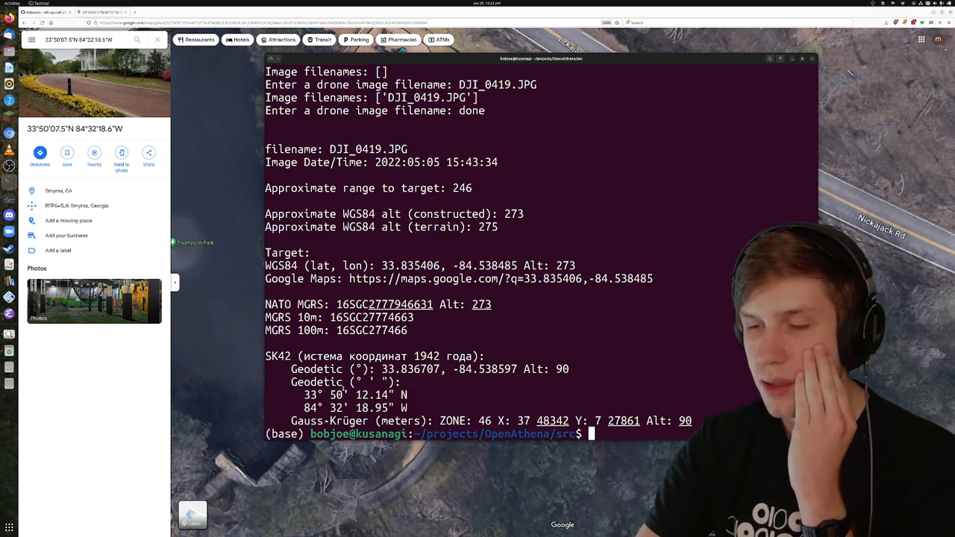
pyautogui.doubleClick(428, 356)
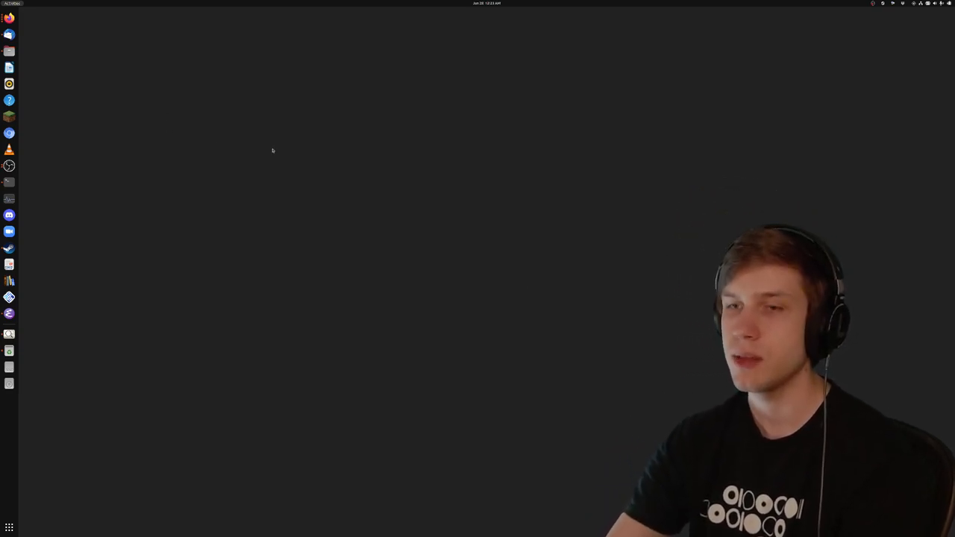
# - Use the Super key to reach Firefox showing 'For all targets: Moscow time is 14:00'
pyautogui.press('super')
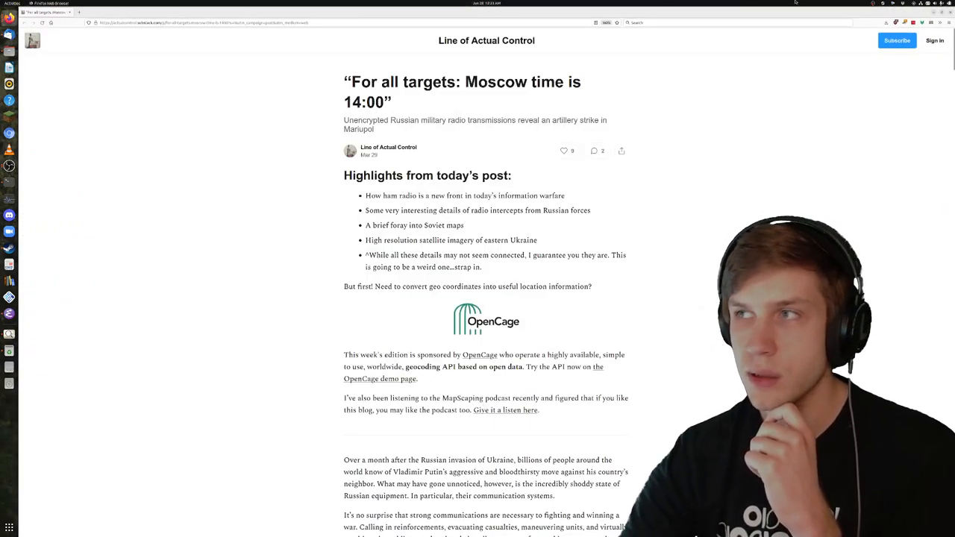
# - Scroll through the article's Soviet Zhdanov map and Mariupol frontline map
pyautogui.scroll(-3)
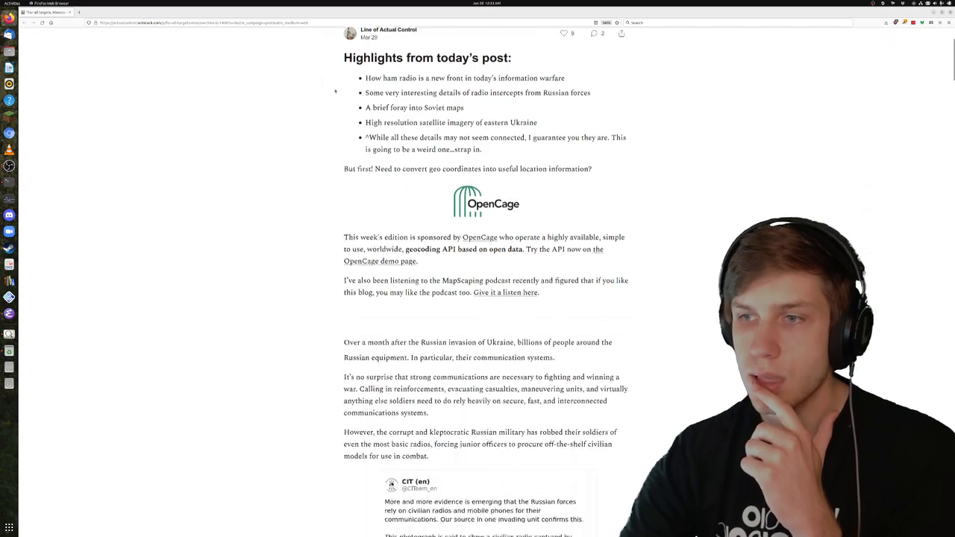
pyautogui.scroll(-3)
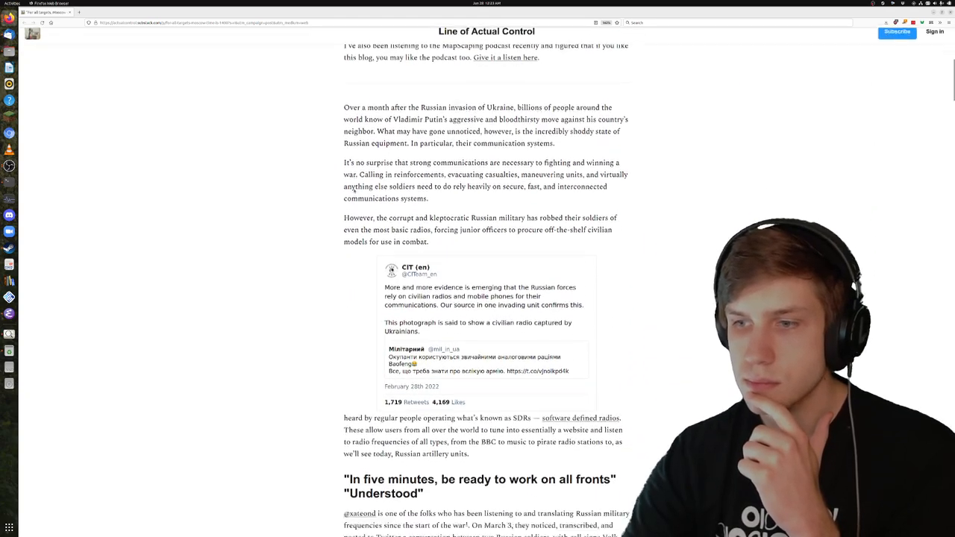
pyautogui.scroll(-3)
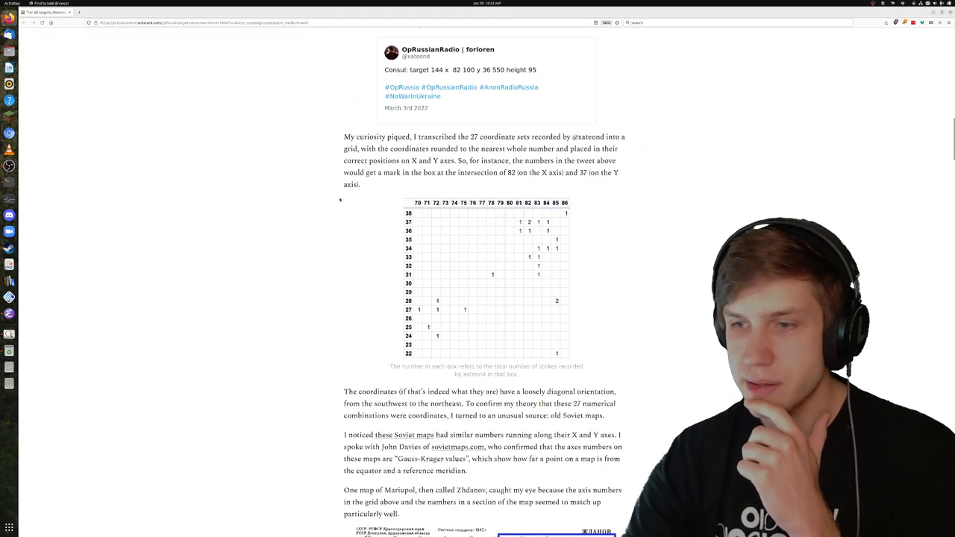
pyautogui.scroll(-3)
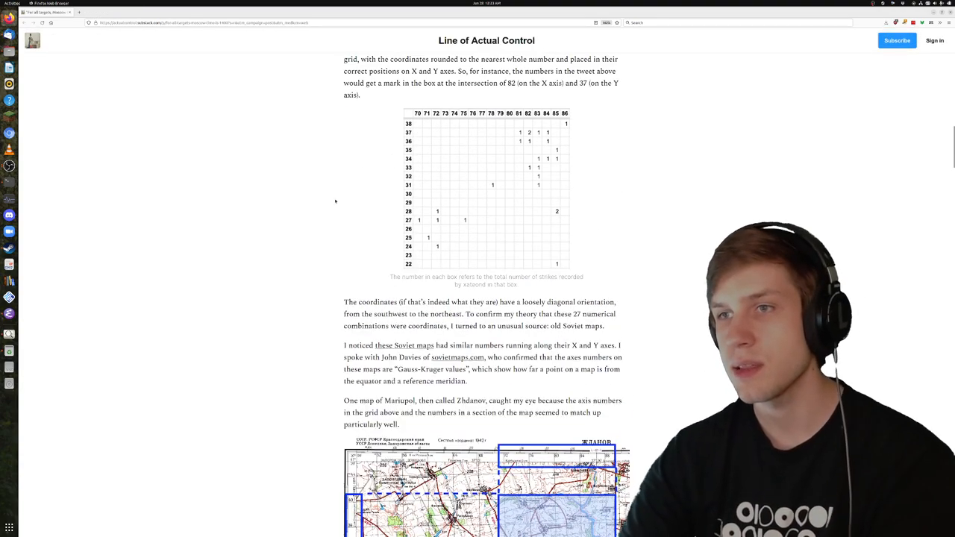
pyautogui.scroll(-3)
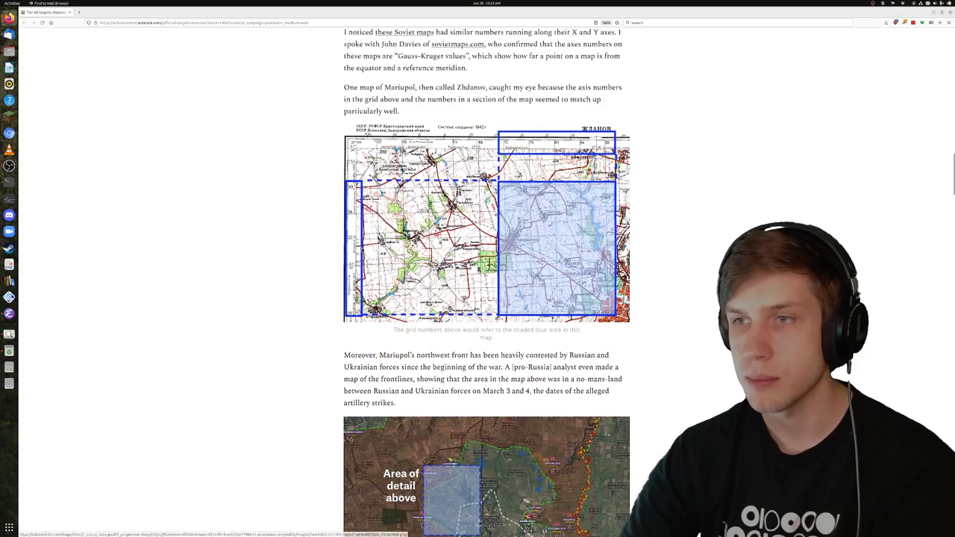
pyautogui.scroll(3)
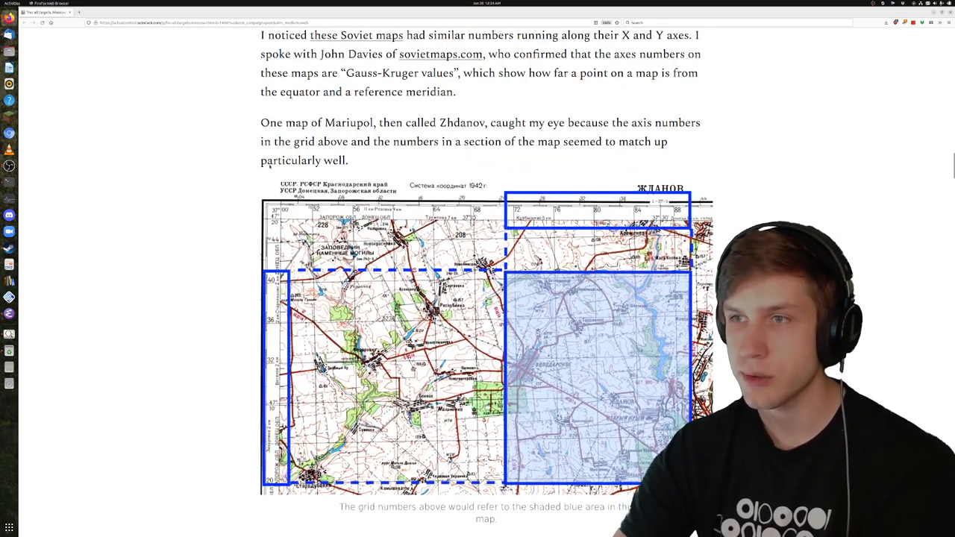
pyautogui.scroll(-3)
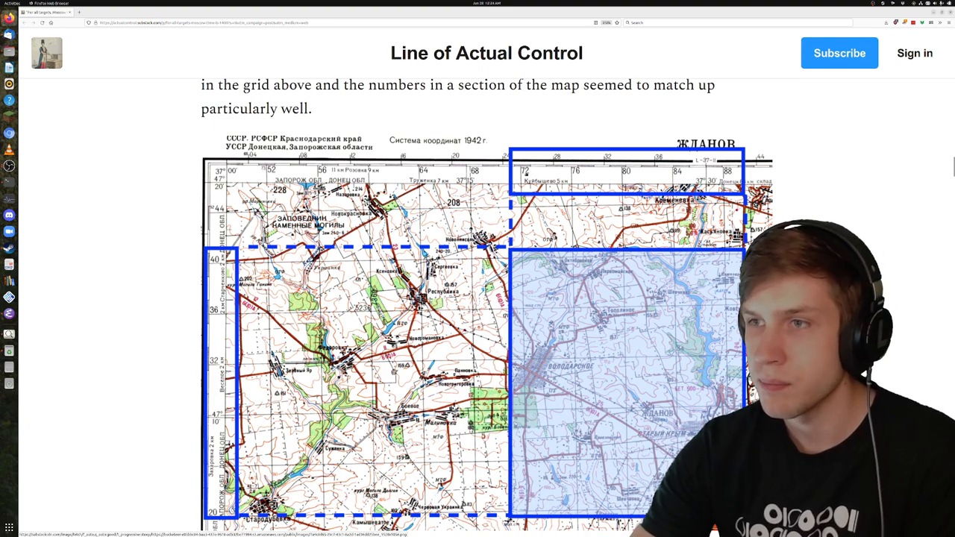
pyautogui.scroll(-3)
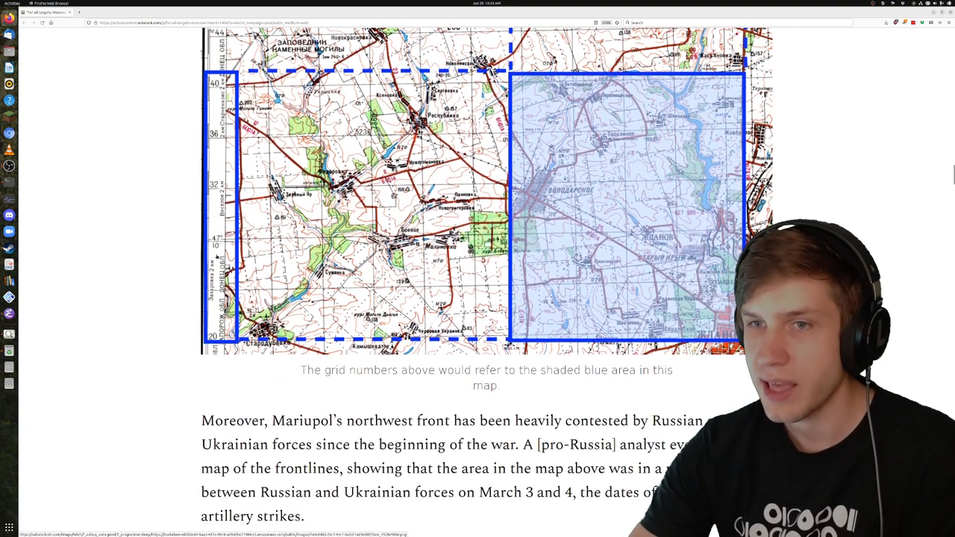
pyautogui.scroll(3)
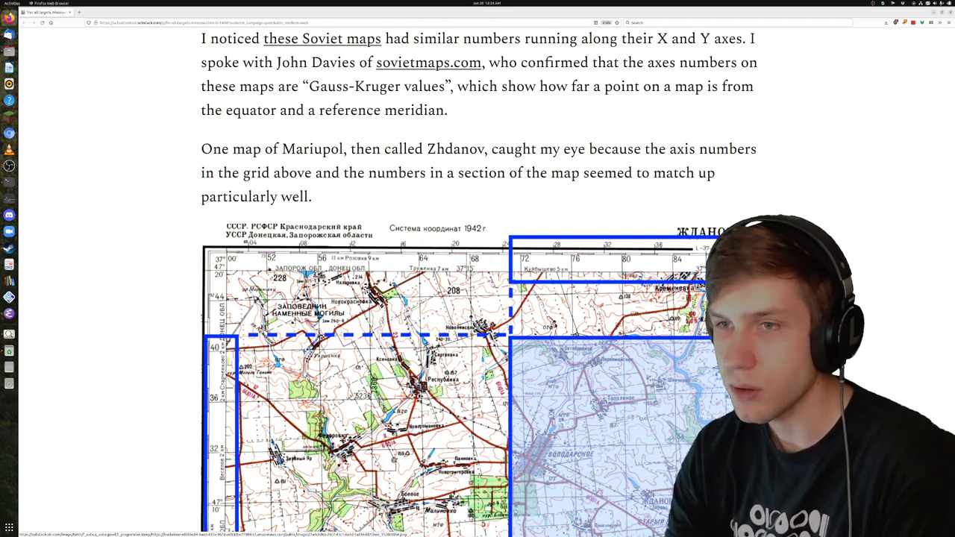
pyautogui.scroll(-3)
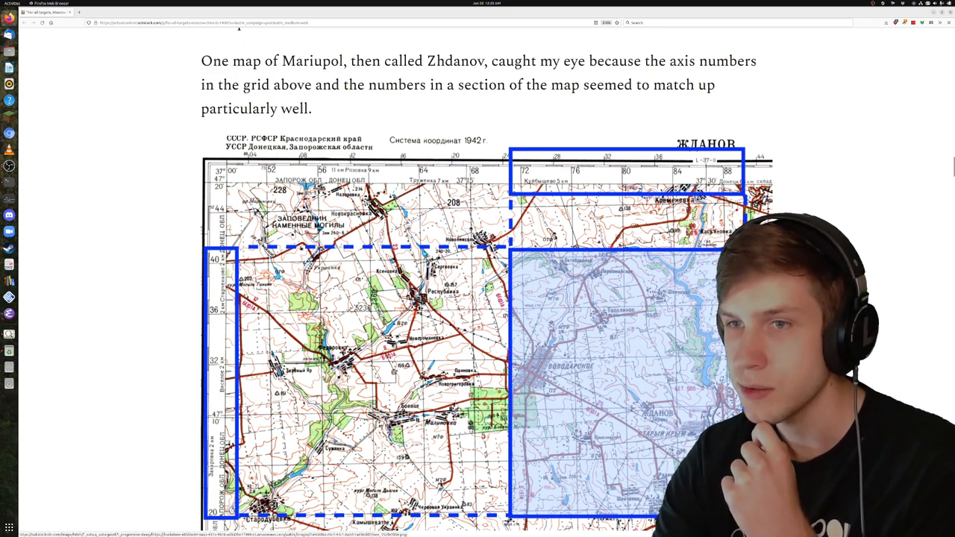
pyautogui.scroll(-3)
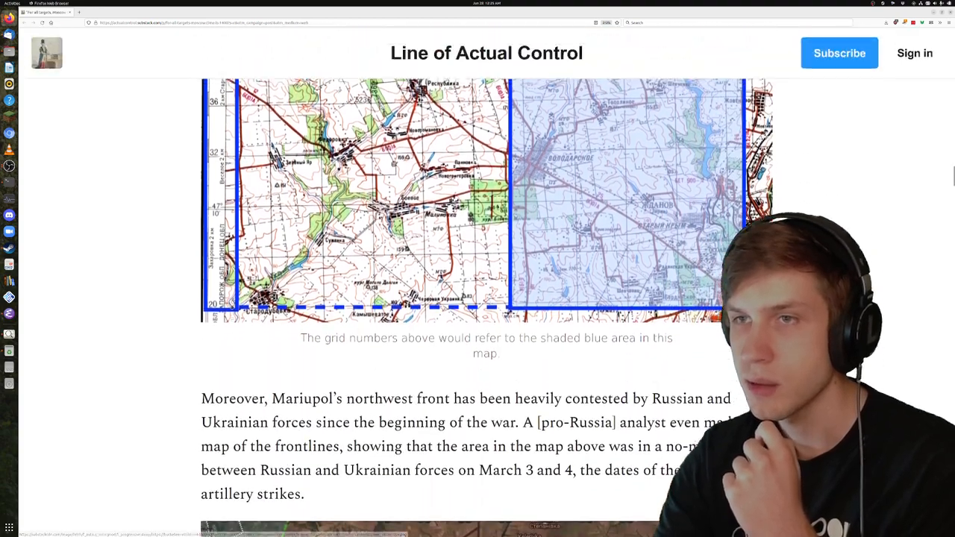
pyautogui.scroll(3)
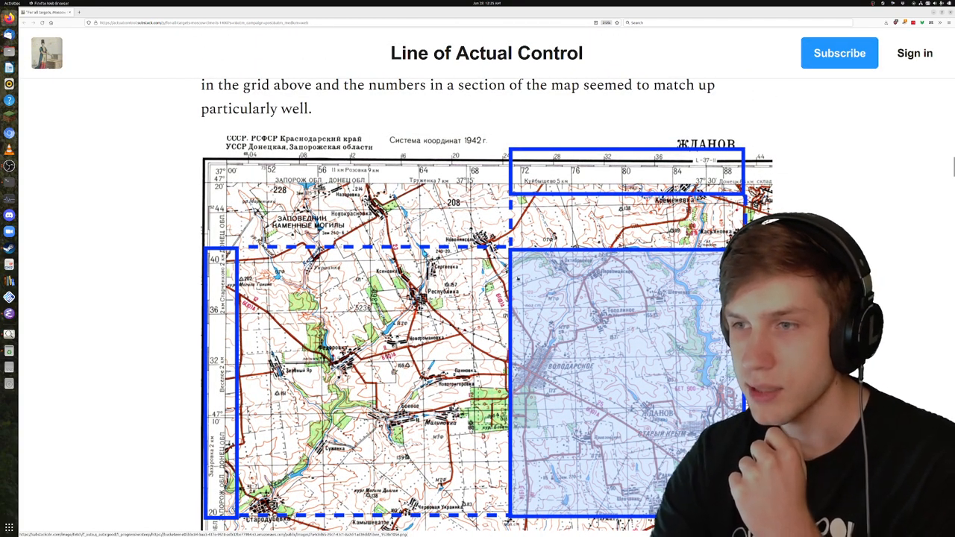
pyautogui.scroll(-3)
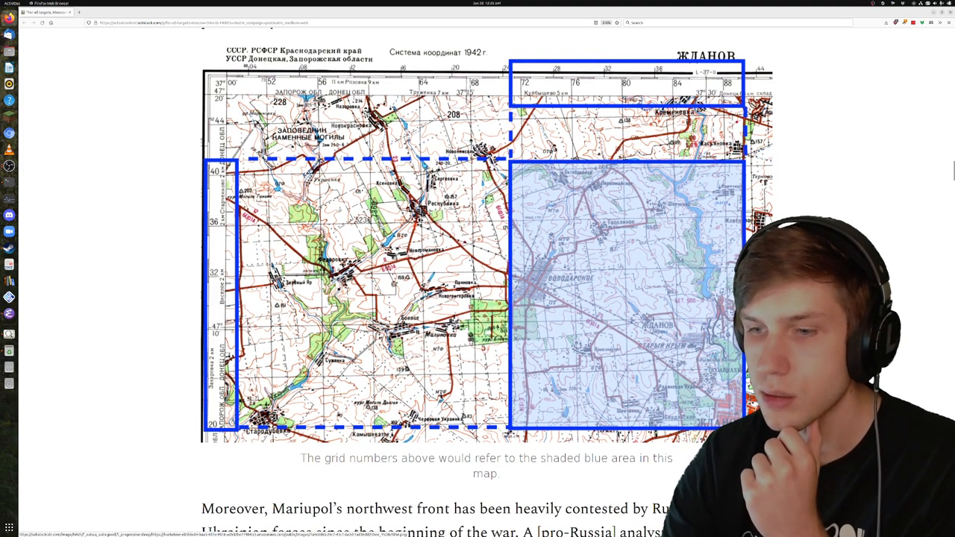
pyautogui.scroll(-3)
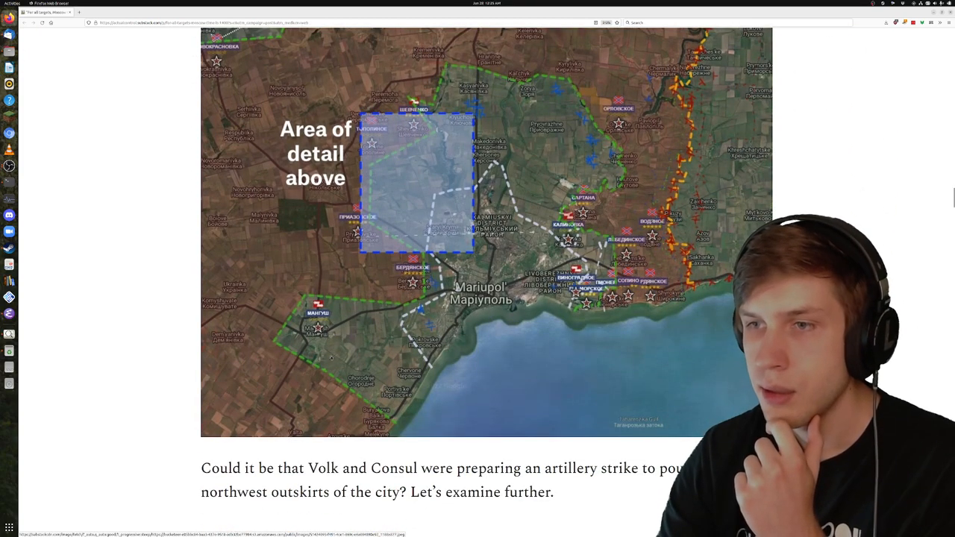
pyautogui.scroll(3)
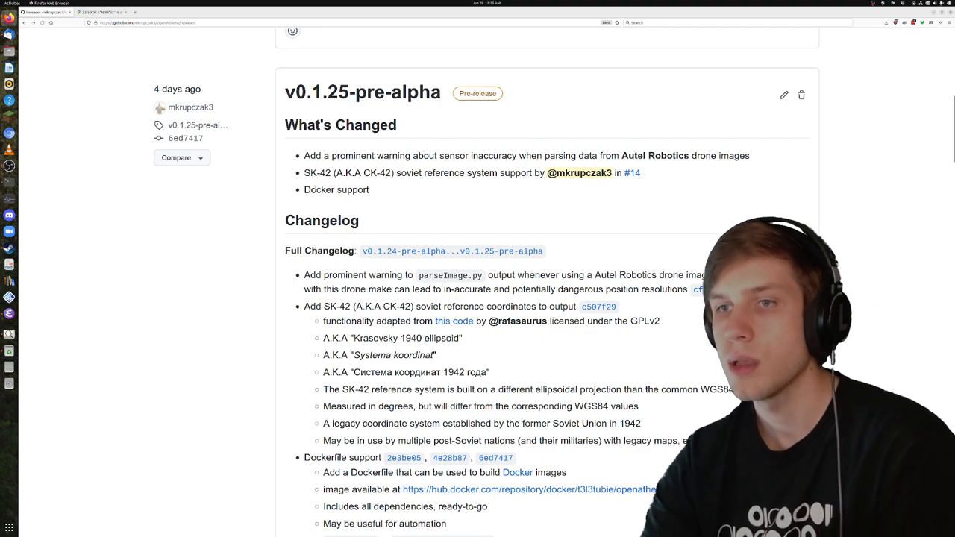
# - Open GNOME Terminal at ~/projects/OpenAthena/src over the v0.1.25-pre-alpha release notes
pyautogui.doubleClick(336, 190)
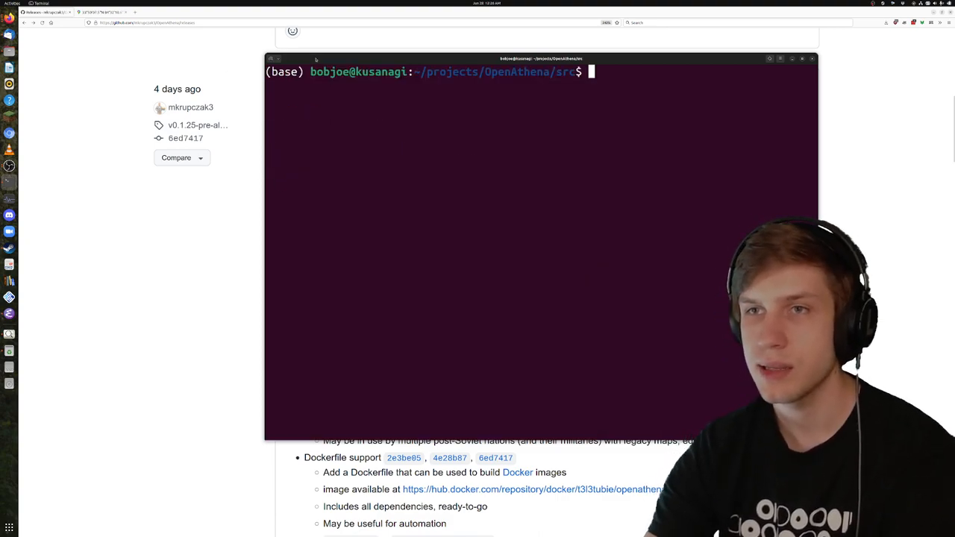
# - Move the terminal window up-left and log in with docker login
pyautogui.moveTo(537, 59); pyautogui.dragTo(333, 42)
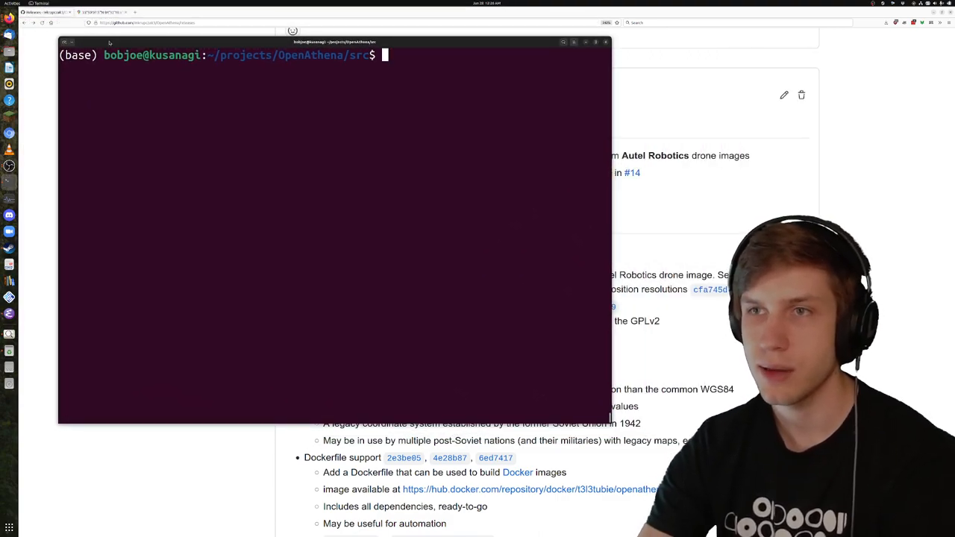
pyautogui.write('do')
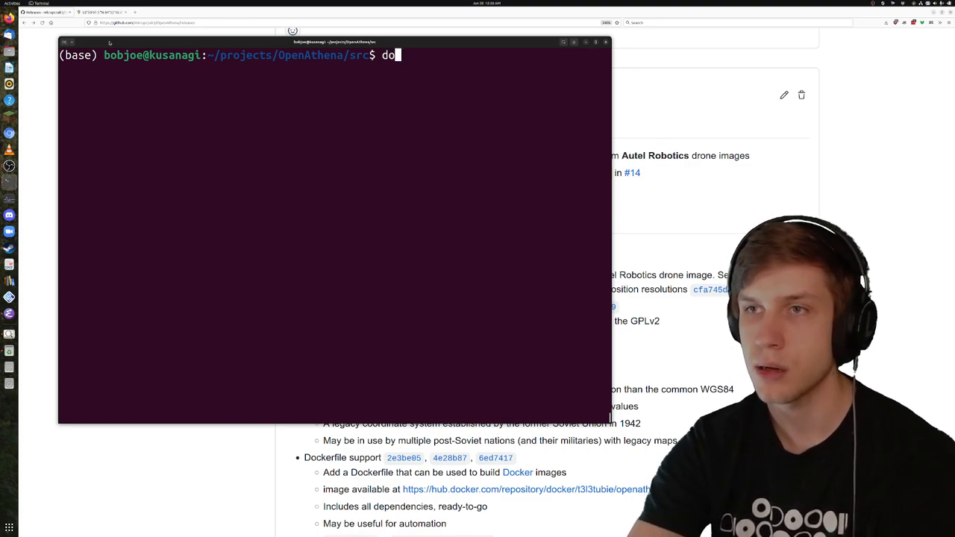
pyautogui.write('ck')
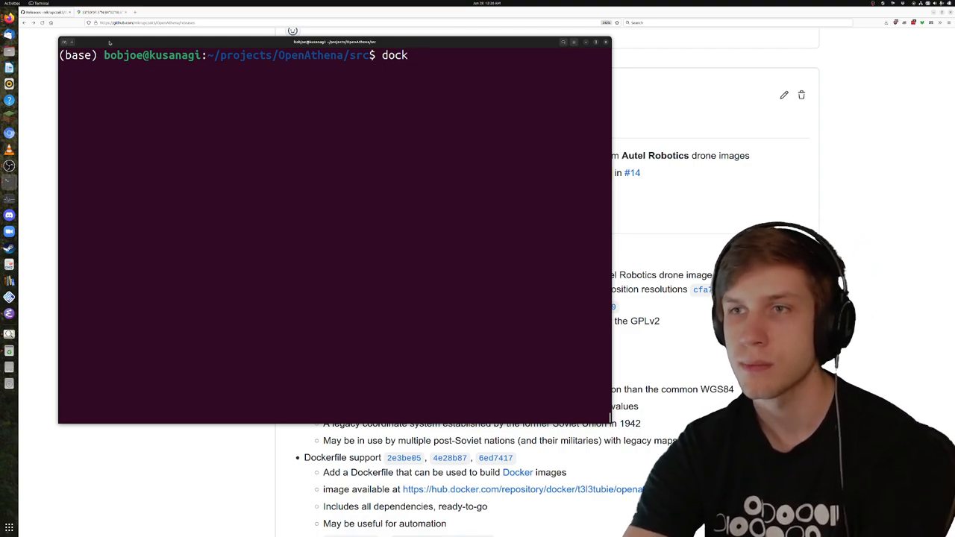
pyautogui.write('er login')
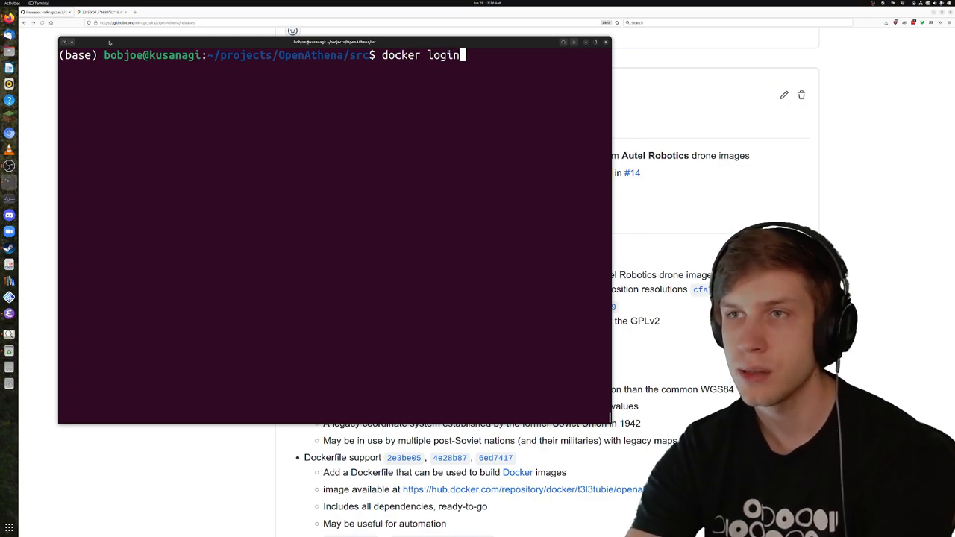
pyautogui.press('Return')
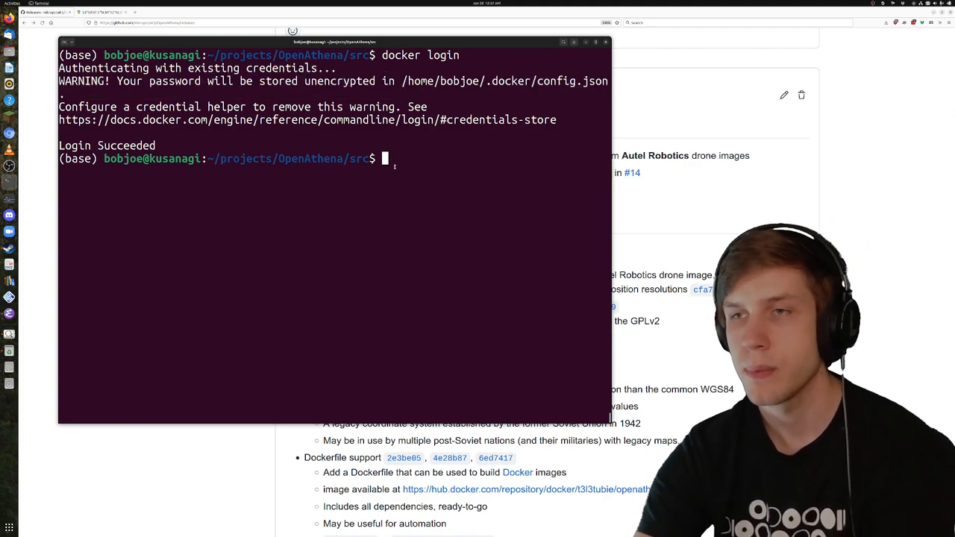
# - Begin typing the pull command 'docker pull t3l3tubie/openath'
pyautogui.write('docker')
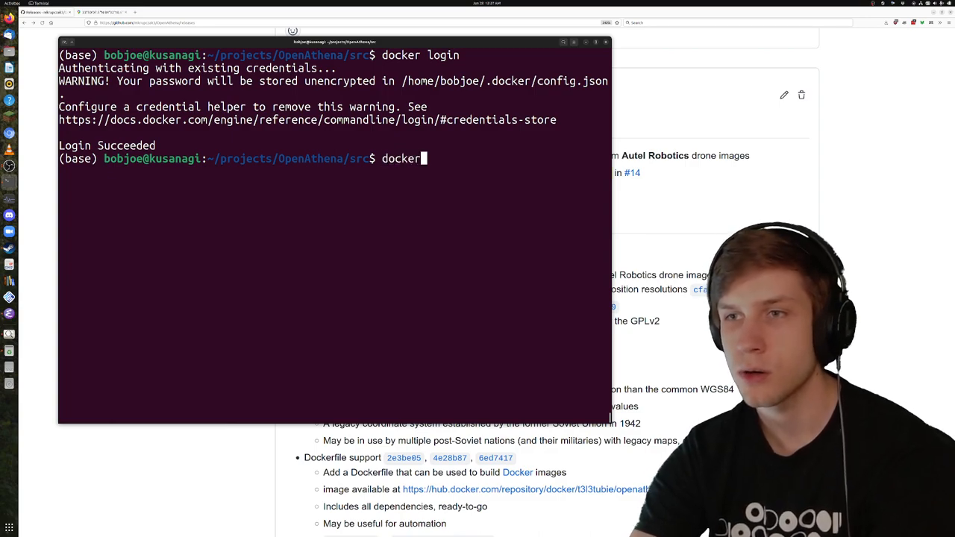
pyautogui.write('pull t3l3t')
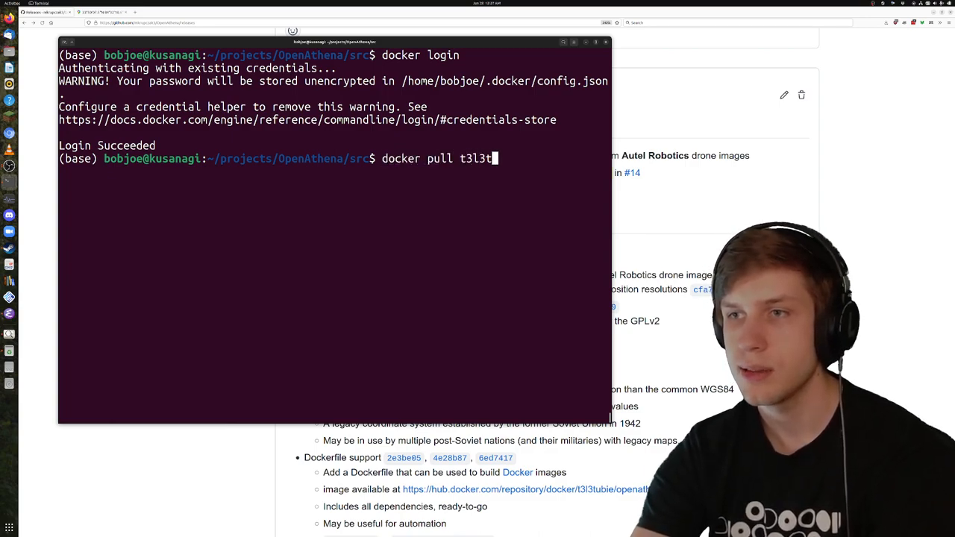
pyautogui.write('ubi')
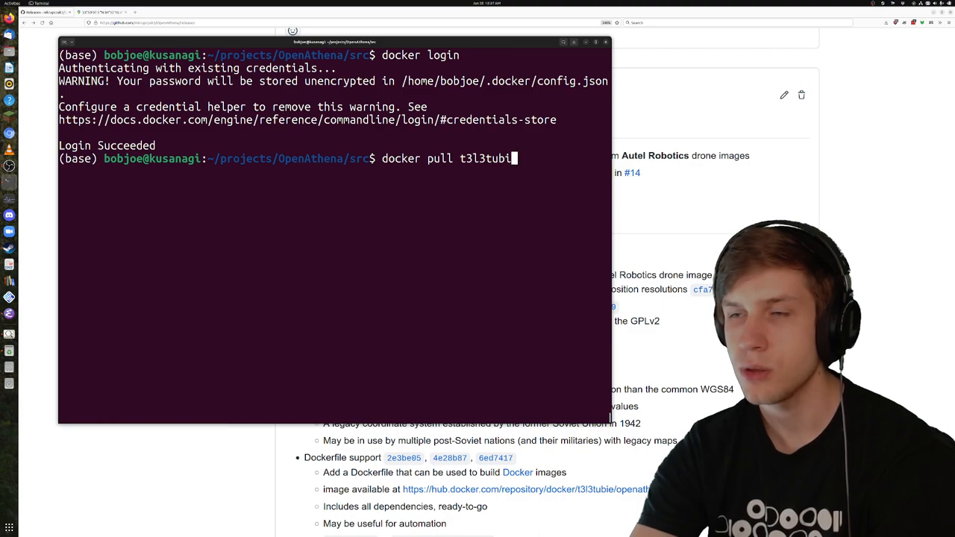
pyautogui.write('e')
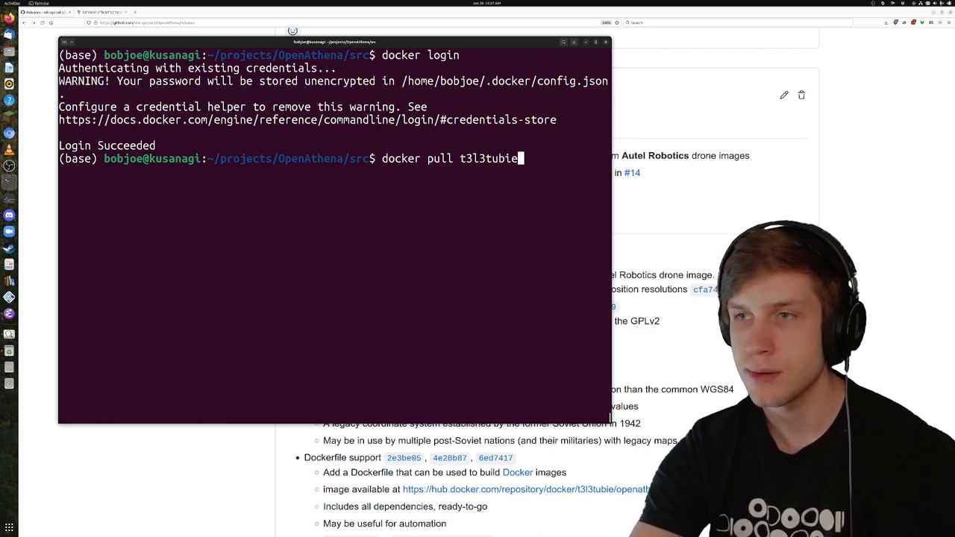
pyautogui.write('/openath')
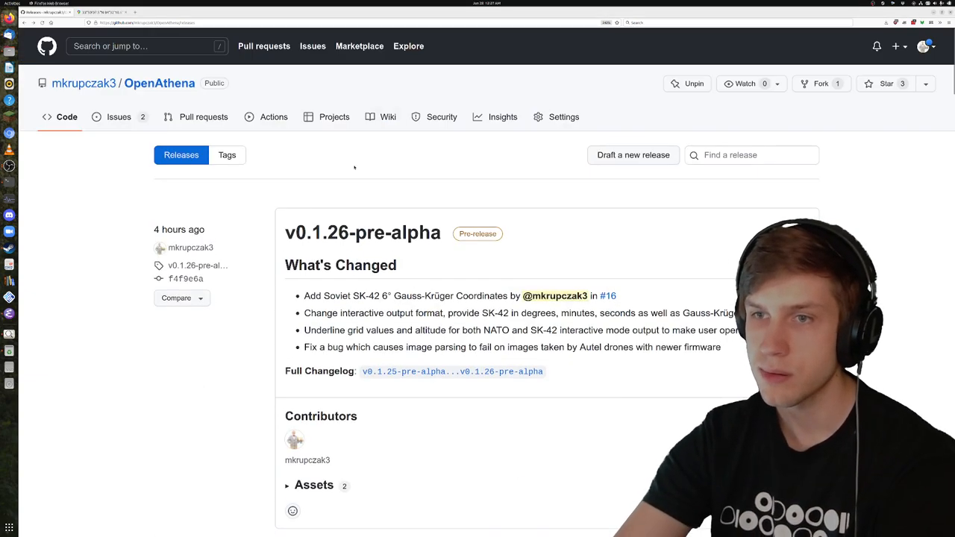
pyautogui.moveTo(414, 223)
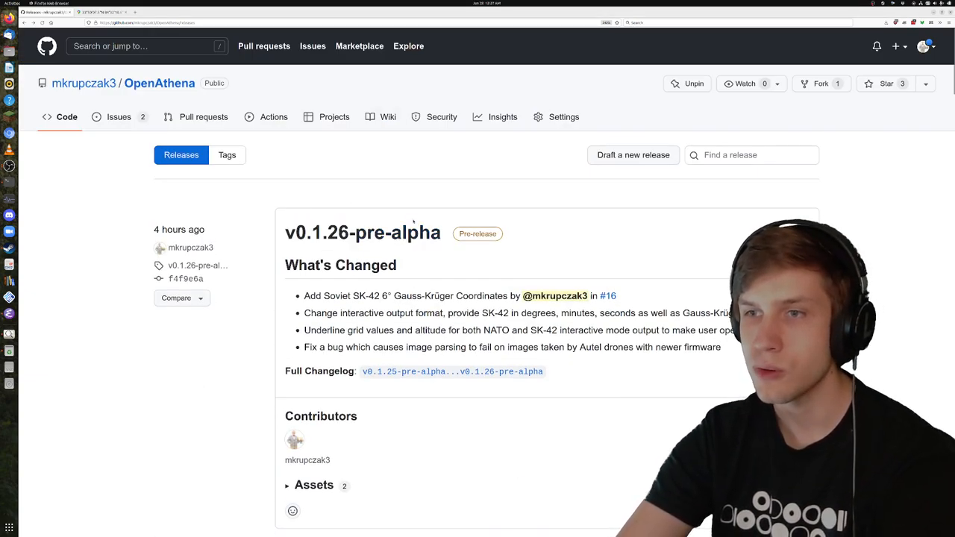
# - Read the v0.1.26-pre-alpha release notes, then return to the terminal's pull command
pyautogui.doubleClick(363, 233)
pyautogui.write('docker pull t3l3tubie/openathena:v')
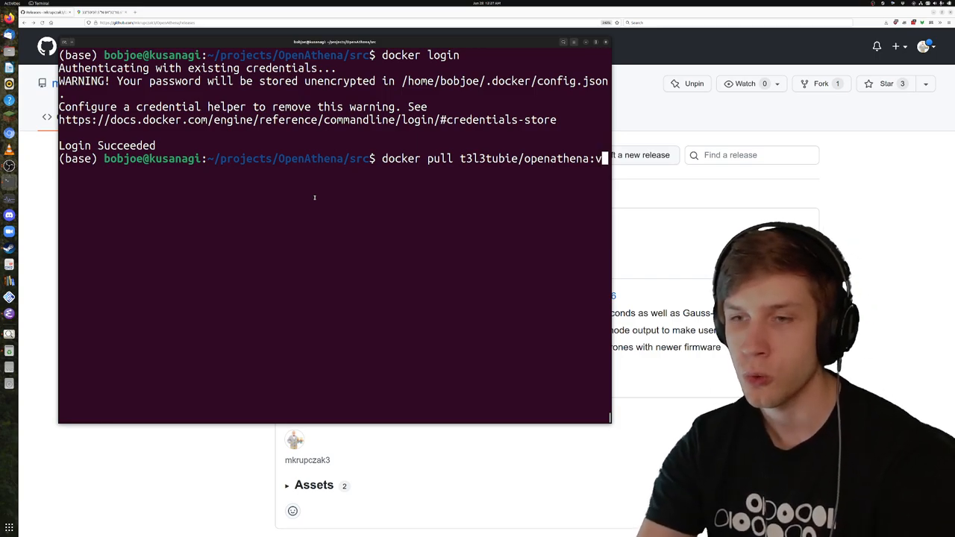
# - Pull the t3l3tubie/openathena:v0.1.26-pre-alpha Docker image
pyautogui.press('BackSpace')
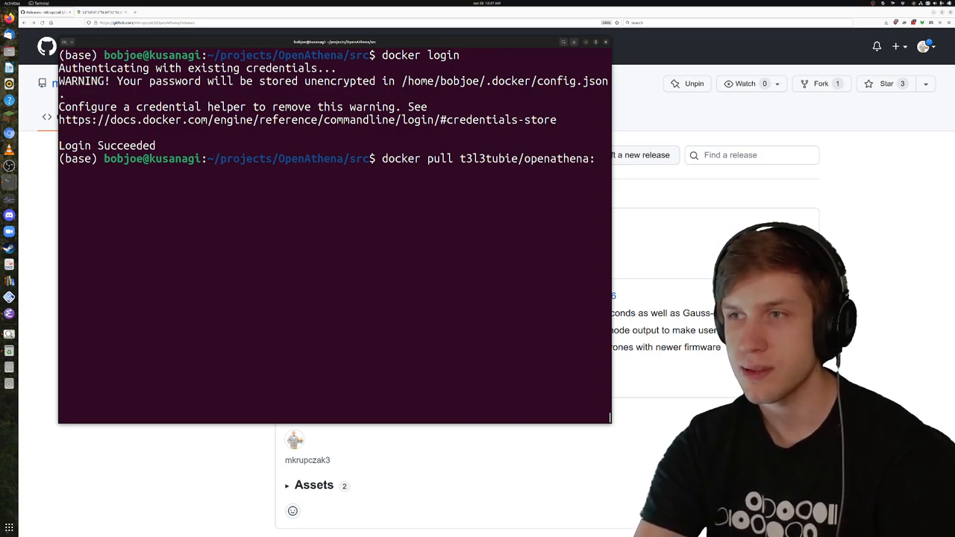
pyautogui.write('v0.1.26-pre-alpha')
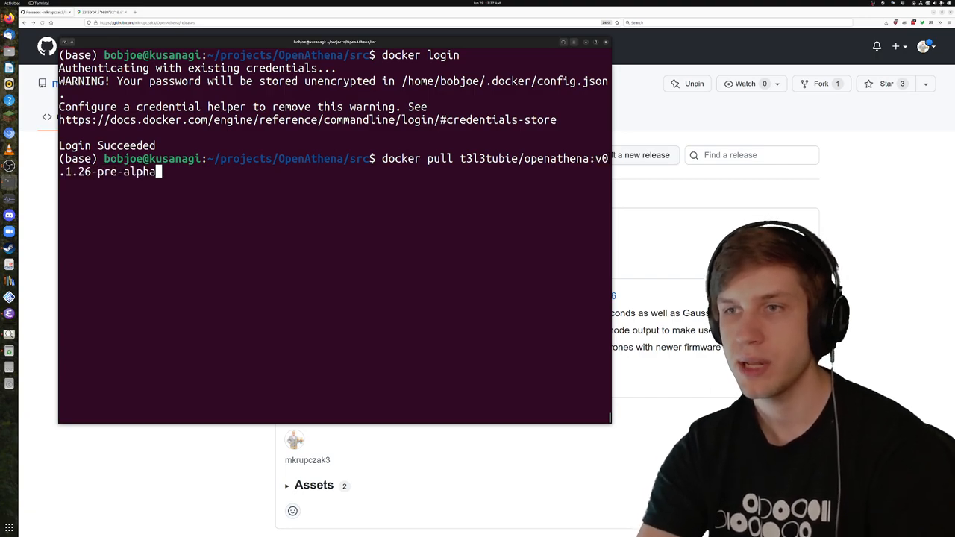
pyautogui.press('Return')
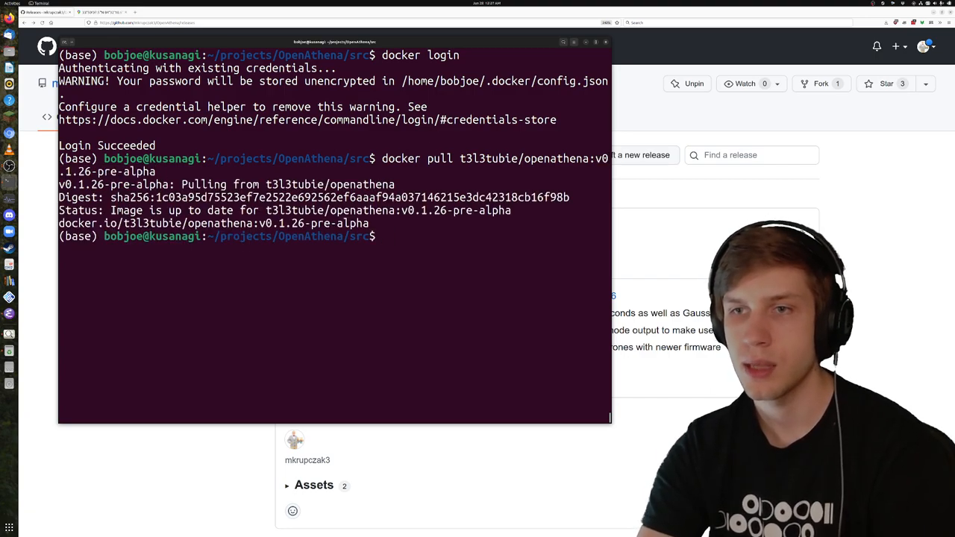
pyautogui.write('docker pull t3l3tubie/openathena:v0.1.26-pre-alpha')
pyautogui.write('cd src')
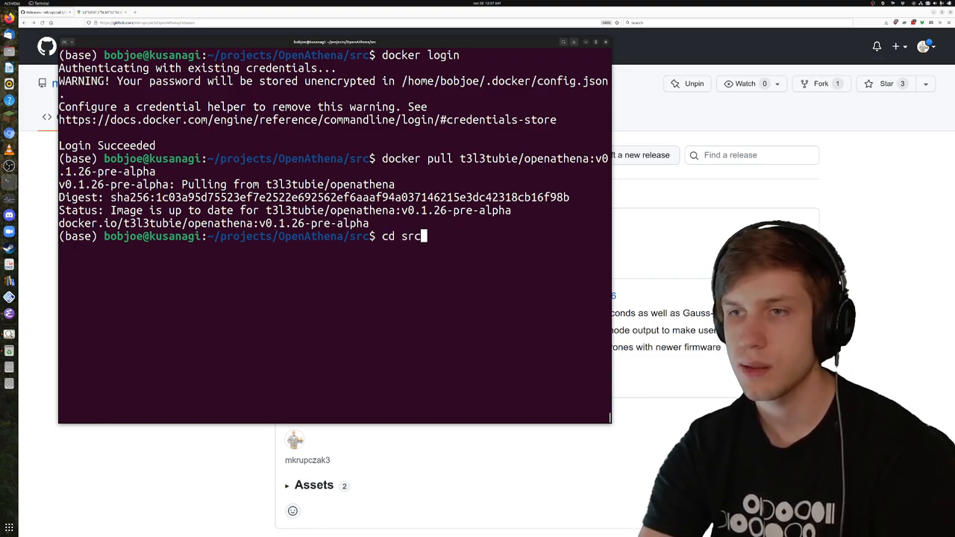
# - Recall the docker run command, add -it, drop the cobb.tif argument, and run it
pyautogui.press('ctrl+r')
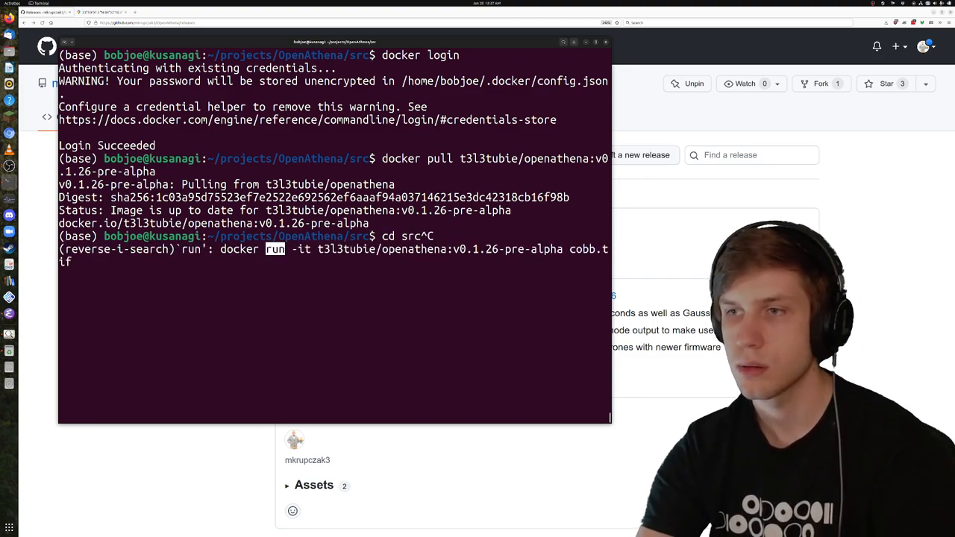
pyautogui.press('Return')
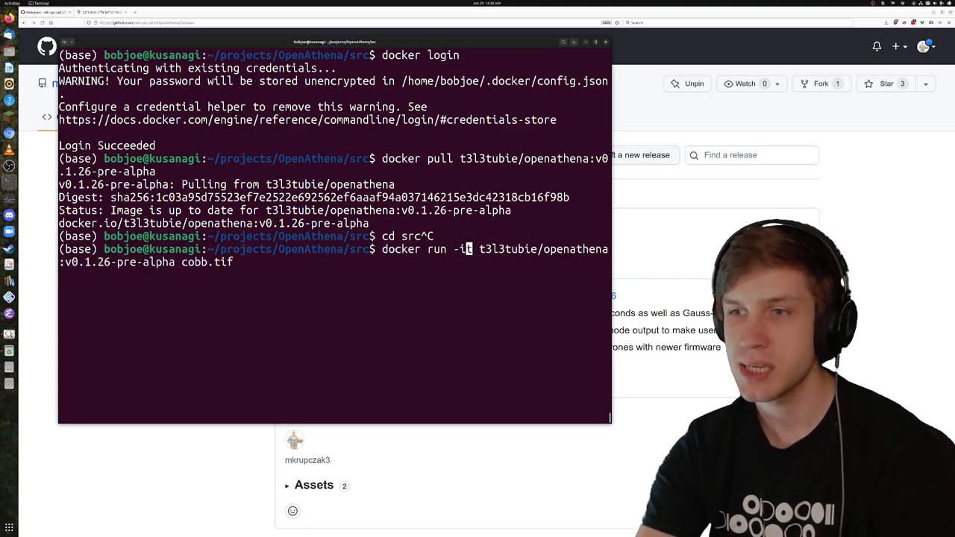
pyautogui.write('t')
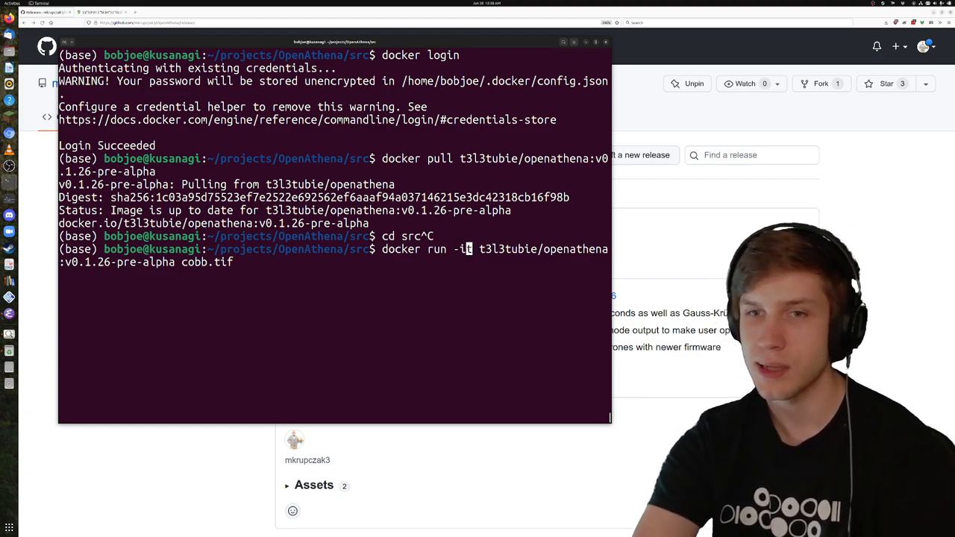
pyautogui.write('t')
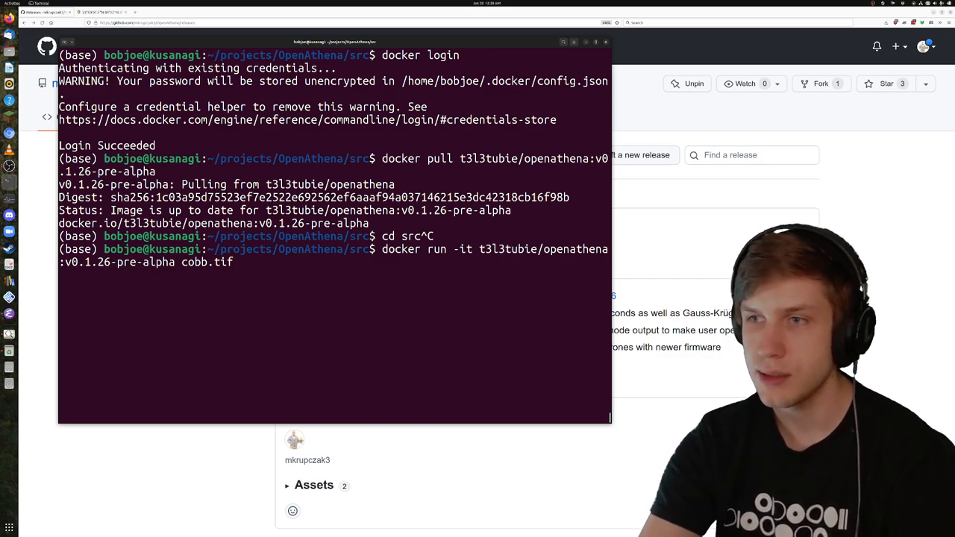
pyautogui.moveTo(551, 249)
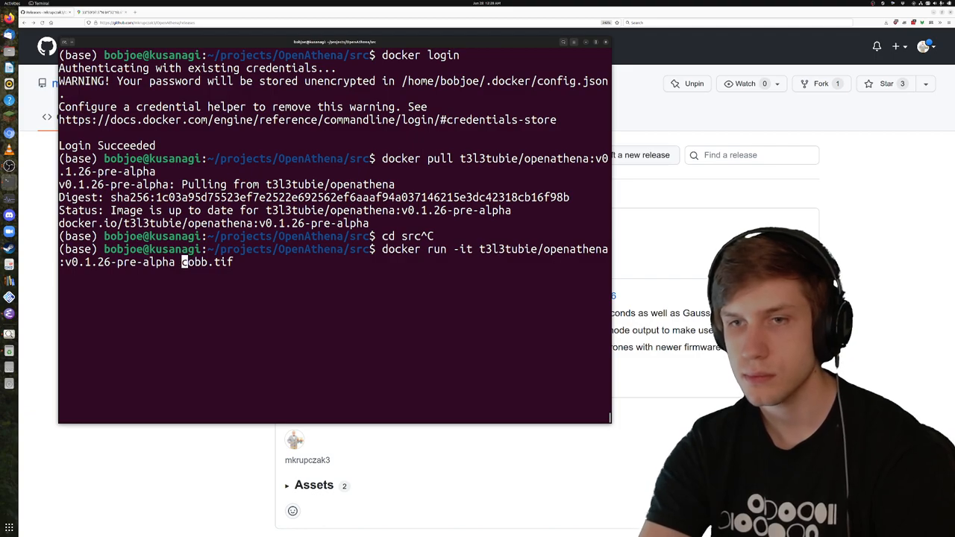
pyautogui.press('BackSpace')
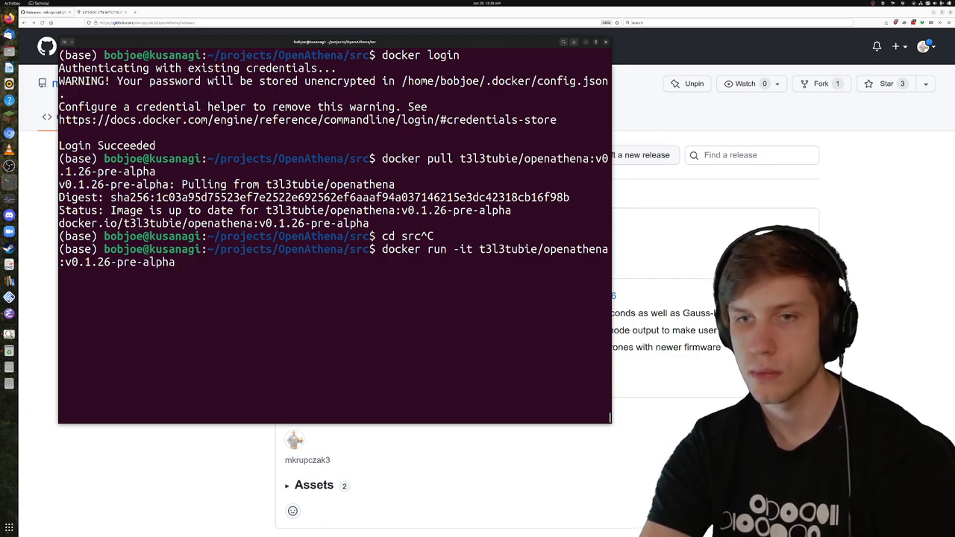
pyautogui.press('Return')
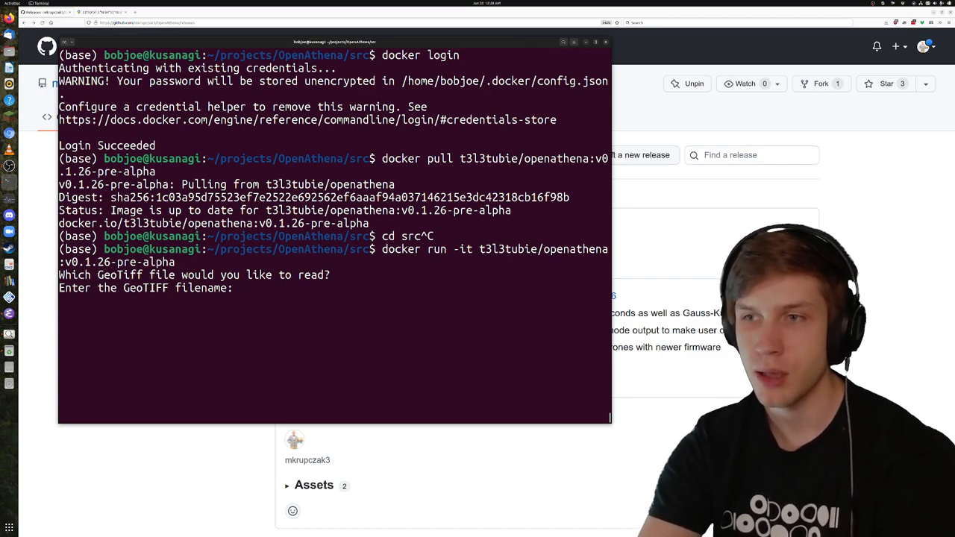
# - Enter cobb.tif as the GeoTIFF, add DJI_0419.JPG, then type done to compute targets
pyautogui.write('cobb.tif')
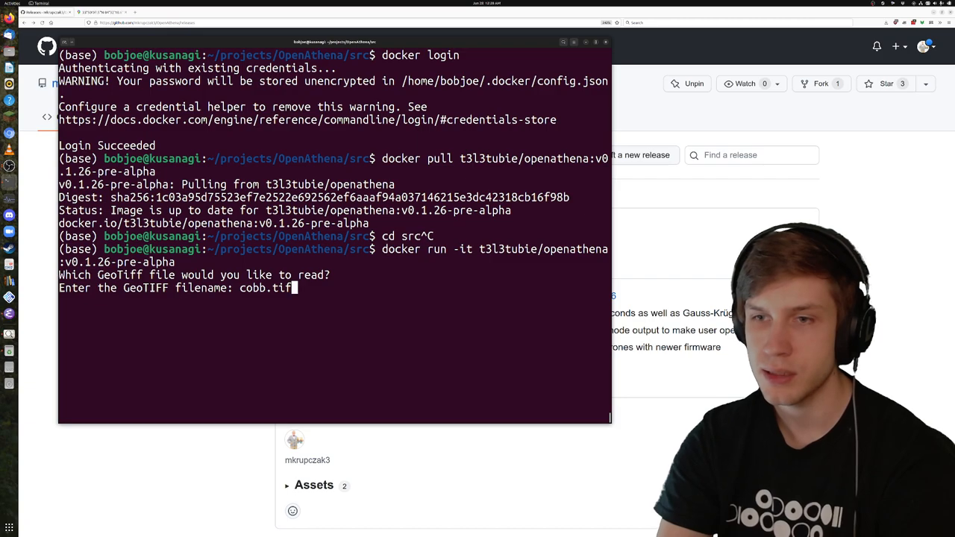
pyautogui.press('Return')
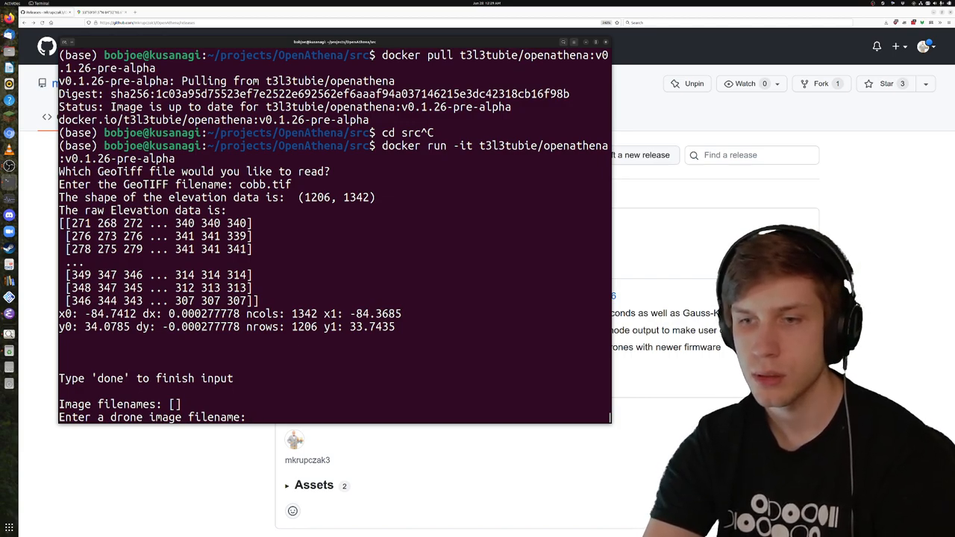
pyautogui.write('DJI_0')
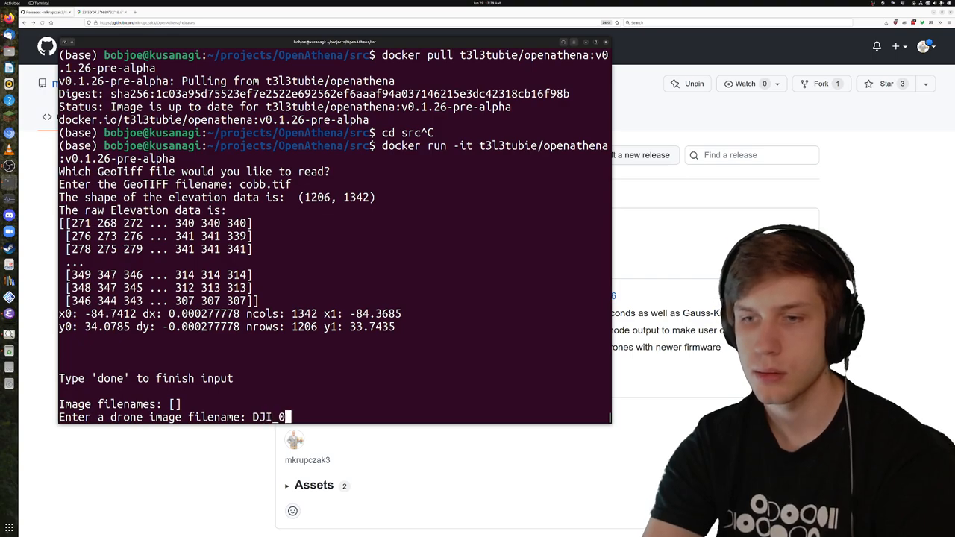
pyautogui.write('419.JPG')
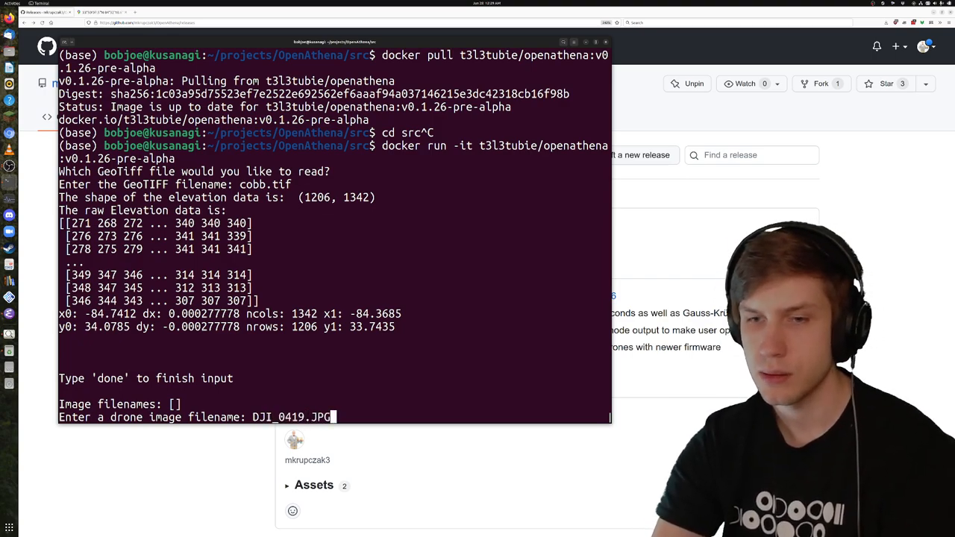
pyautogui.press('Return')
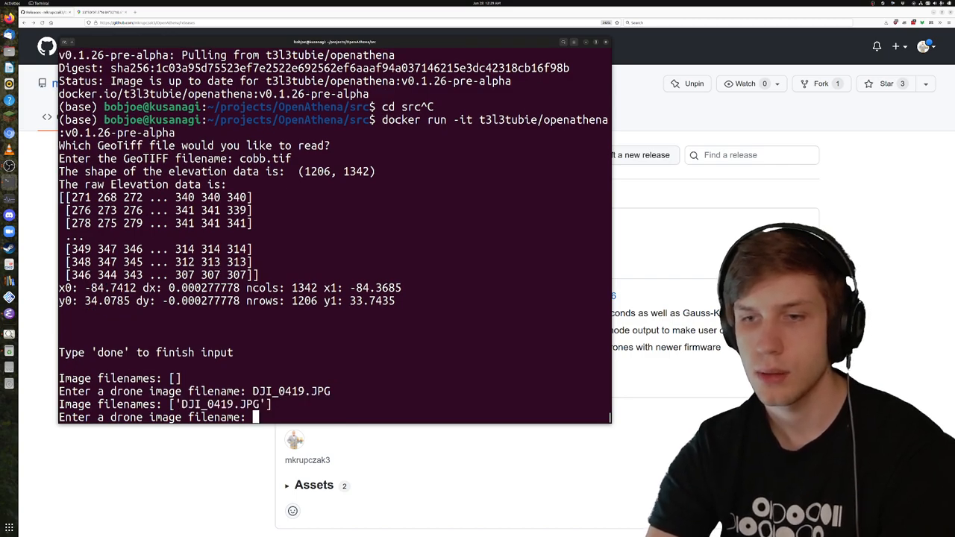
pyautogui.write('done')
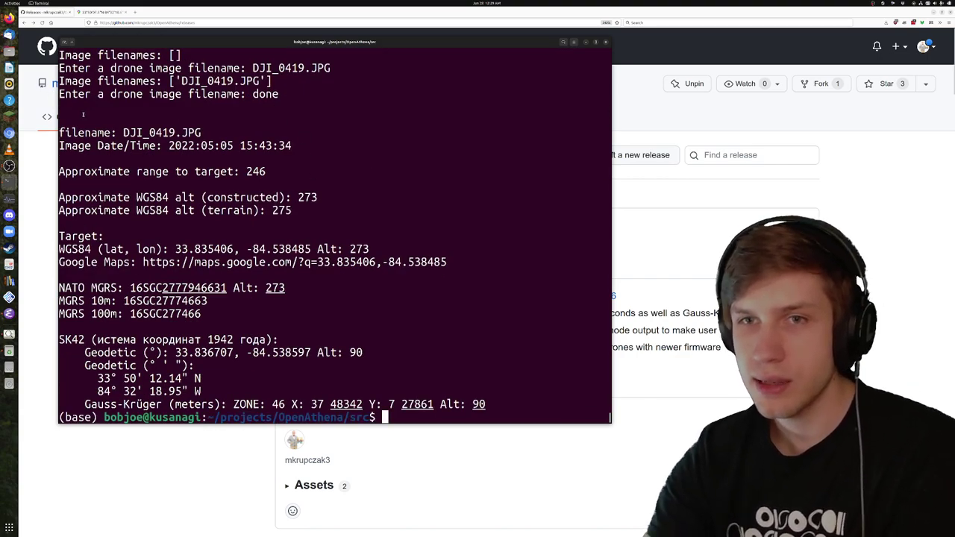
# - Type a docker run command mounting ~/junk with cobb.tif and DJI_0419.JPG arguments
pyautogui.doubleClick(129, 132)
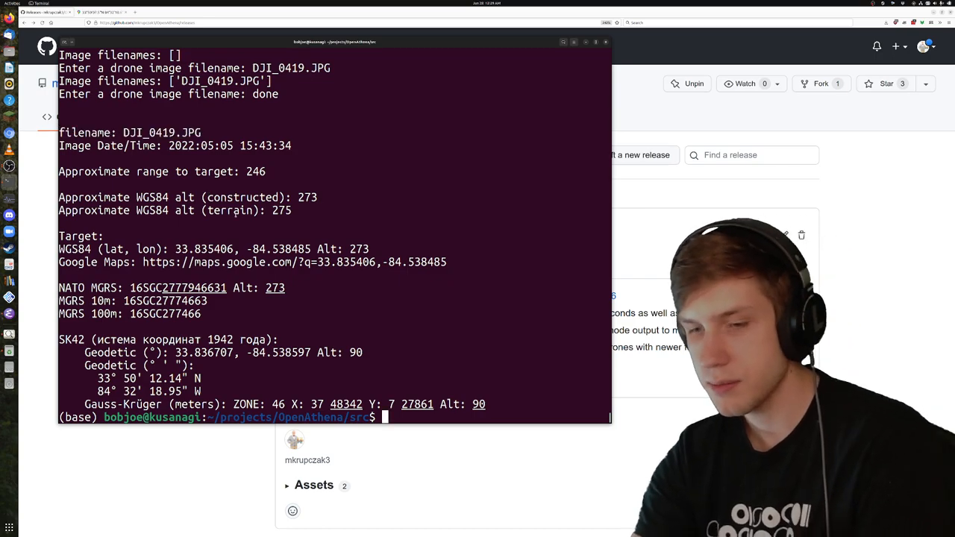
pyautogui.write('docker run -v ~/junk/:/home/user/junk openathena ./junk/cobb.tif ./junk/DJI_0419.JPG')
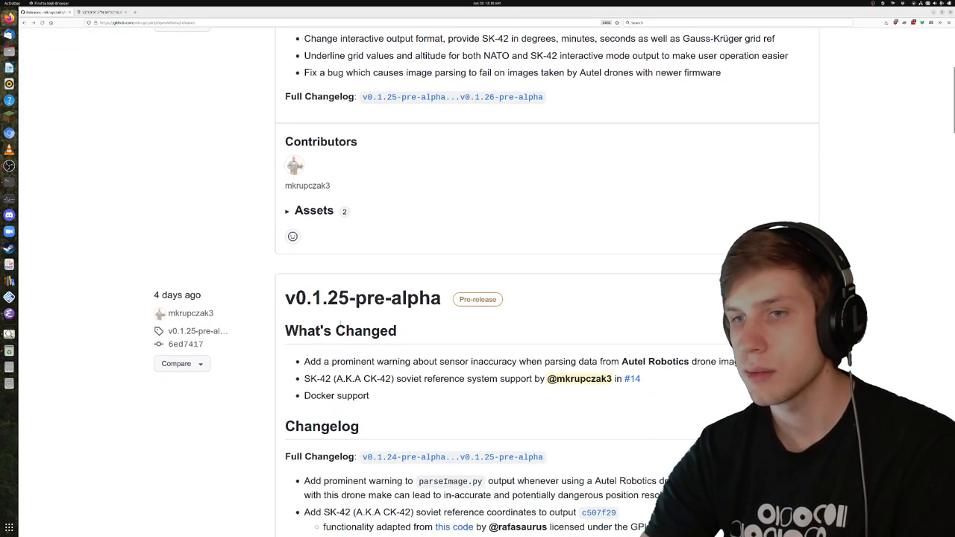
# - Scroll down the Releases page through the v0.1.25 and v0.1.24 notes
pyautogui.scroll(-3)
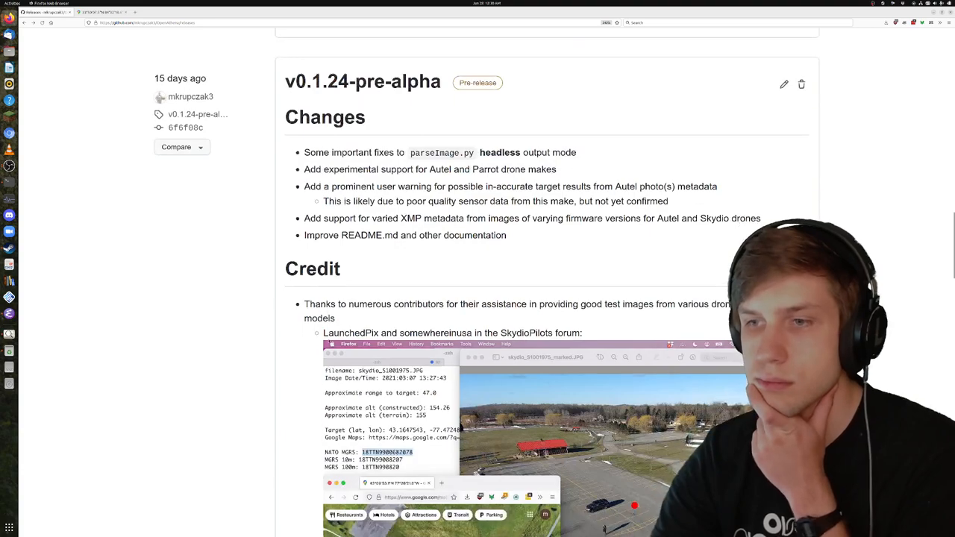
pyautogui.scroll(-3)
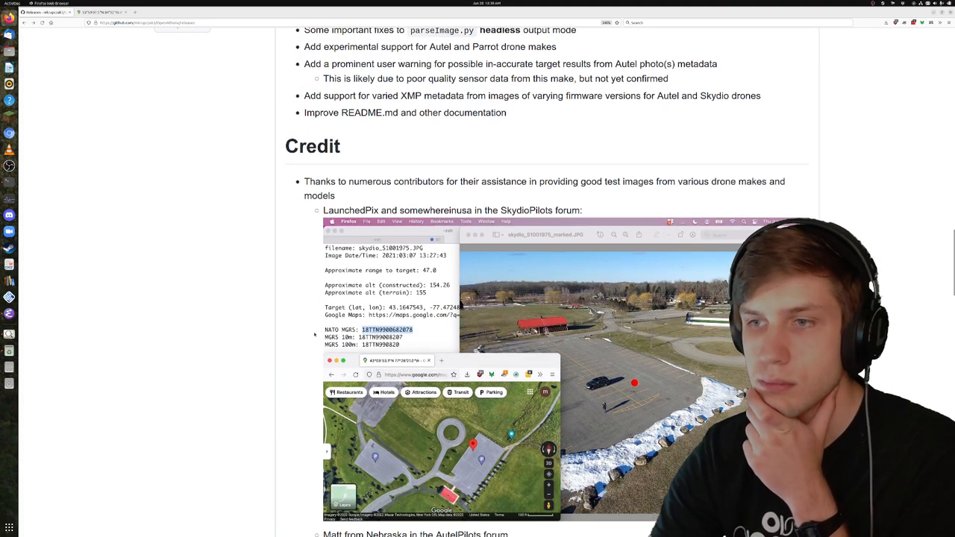
pyautogui.scroll(-3)
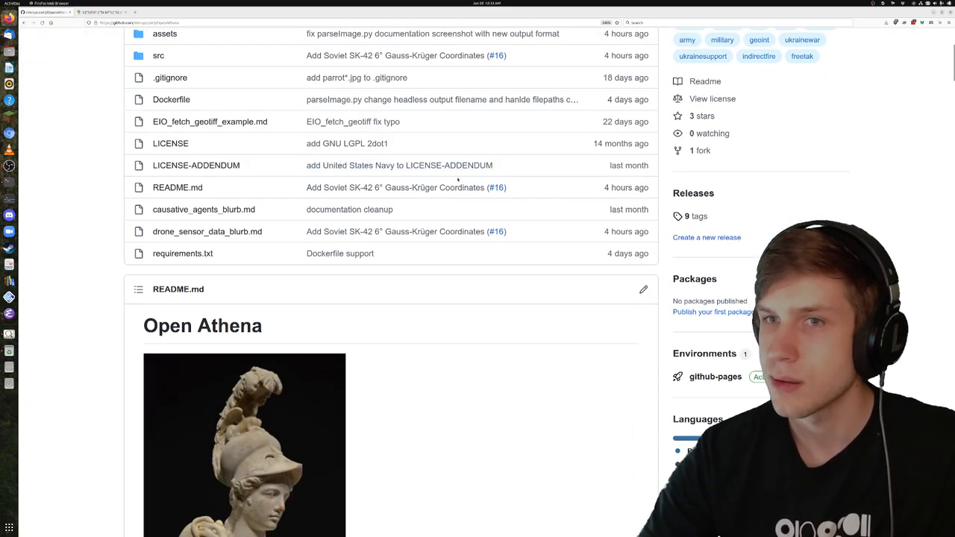
# - View the OpenAthena LGPL LICENSE file, then the LICENSE-ADDENDUM with its government-use permissions
pyautogui.click(170, 143)
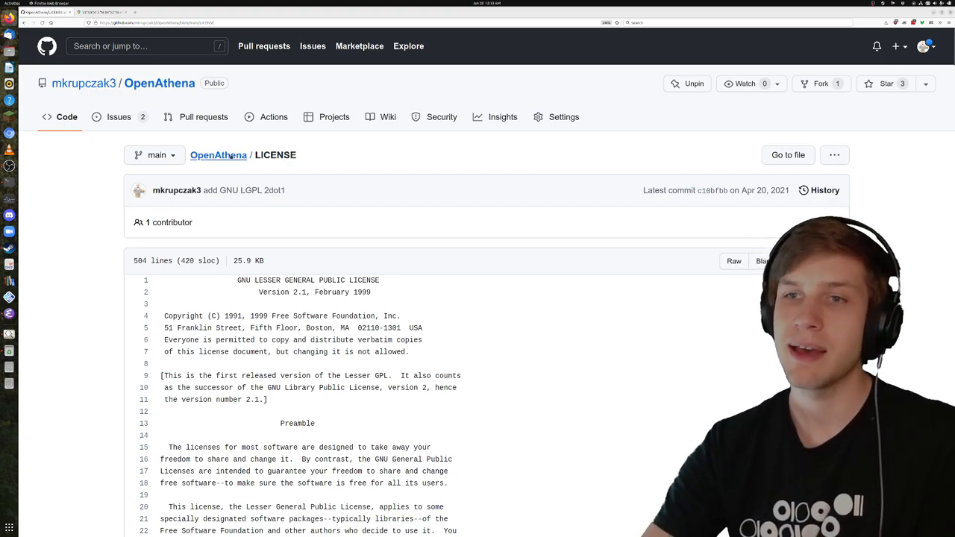
pyautogui.moveTo(218, 154)
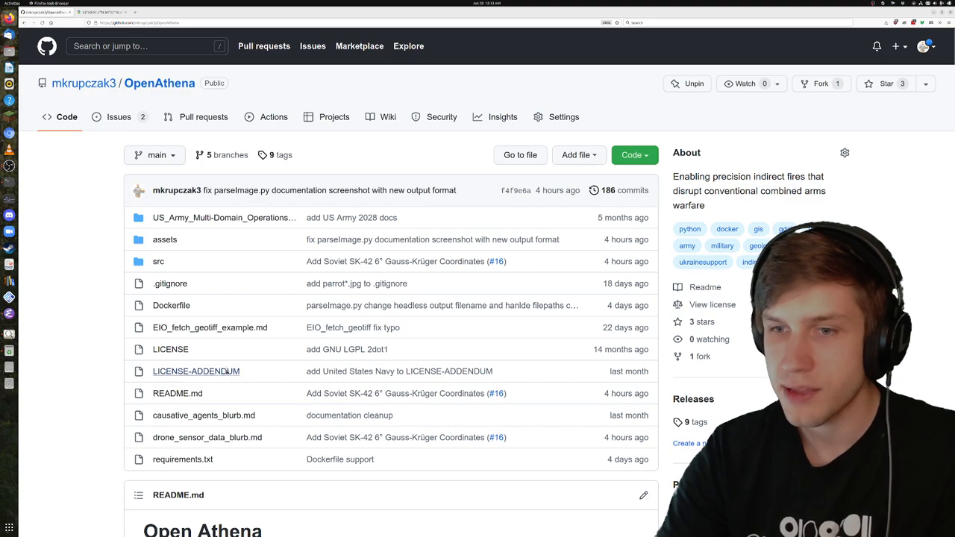
pyautogui.click(196, 371)
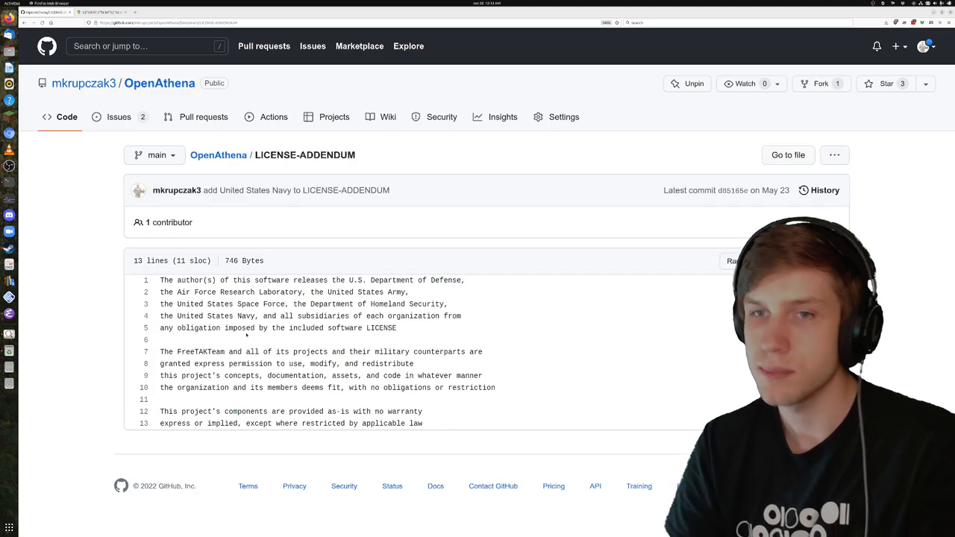